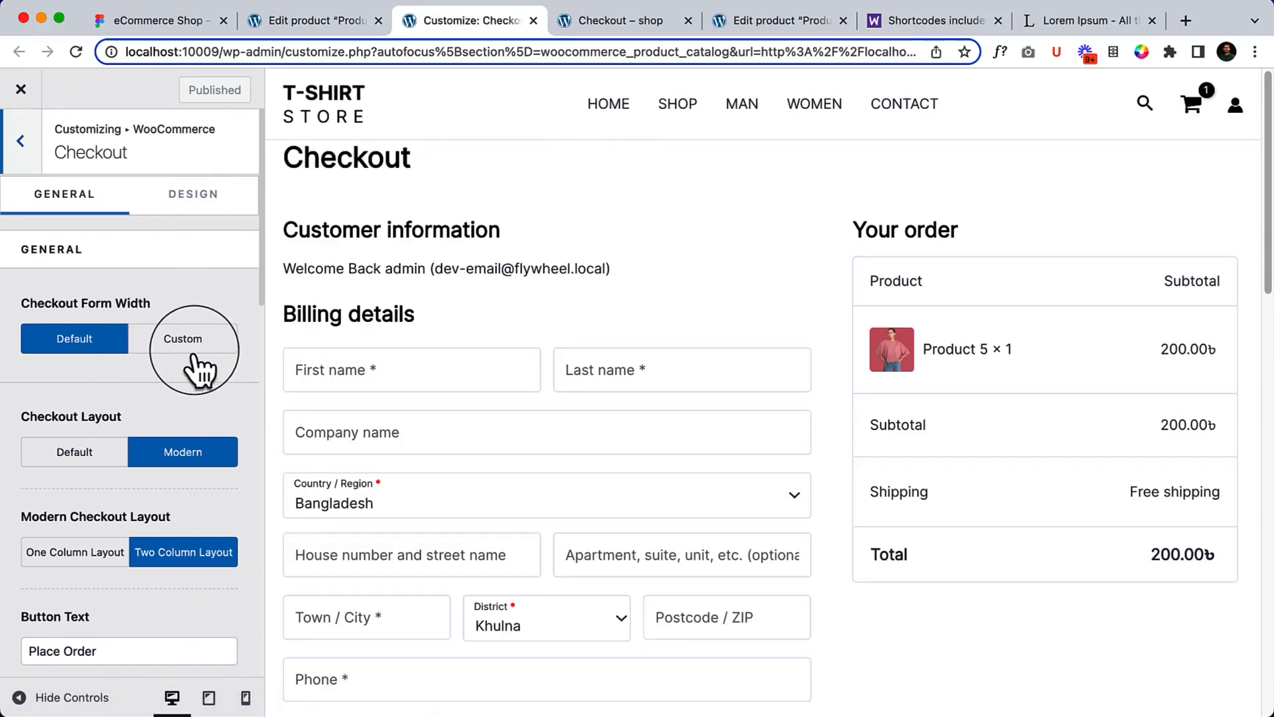
Enable Two Step Checkout so the preview splits into Shipping and Payment steps, then publish
left_click(74, 338)
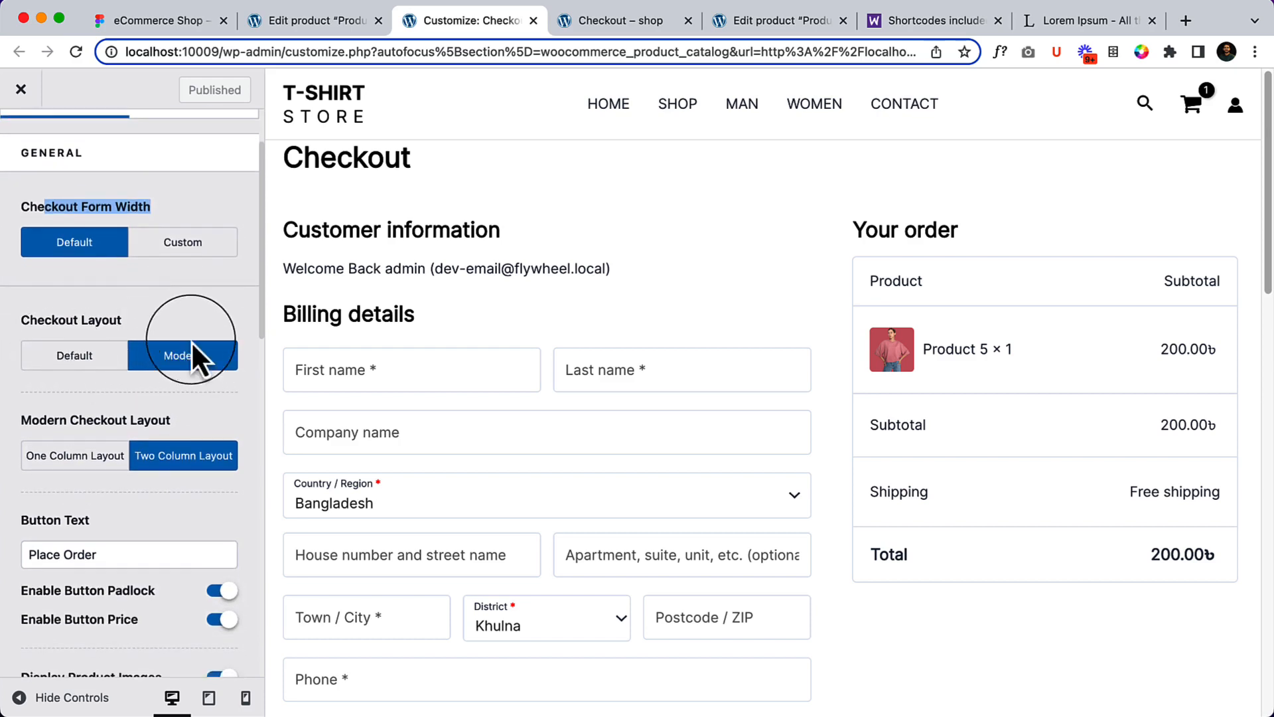
left_click(182, 356)
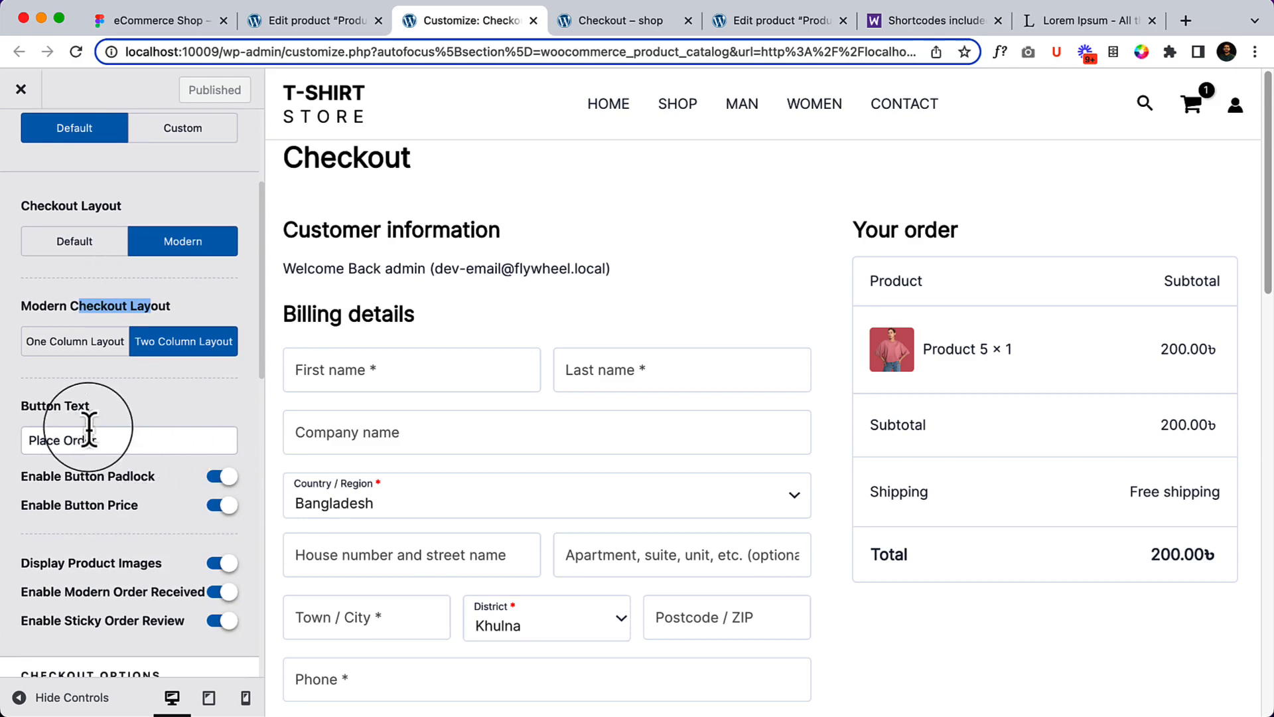
scroll("down", 3)
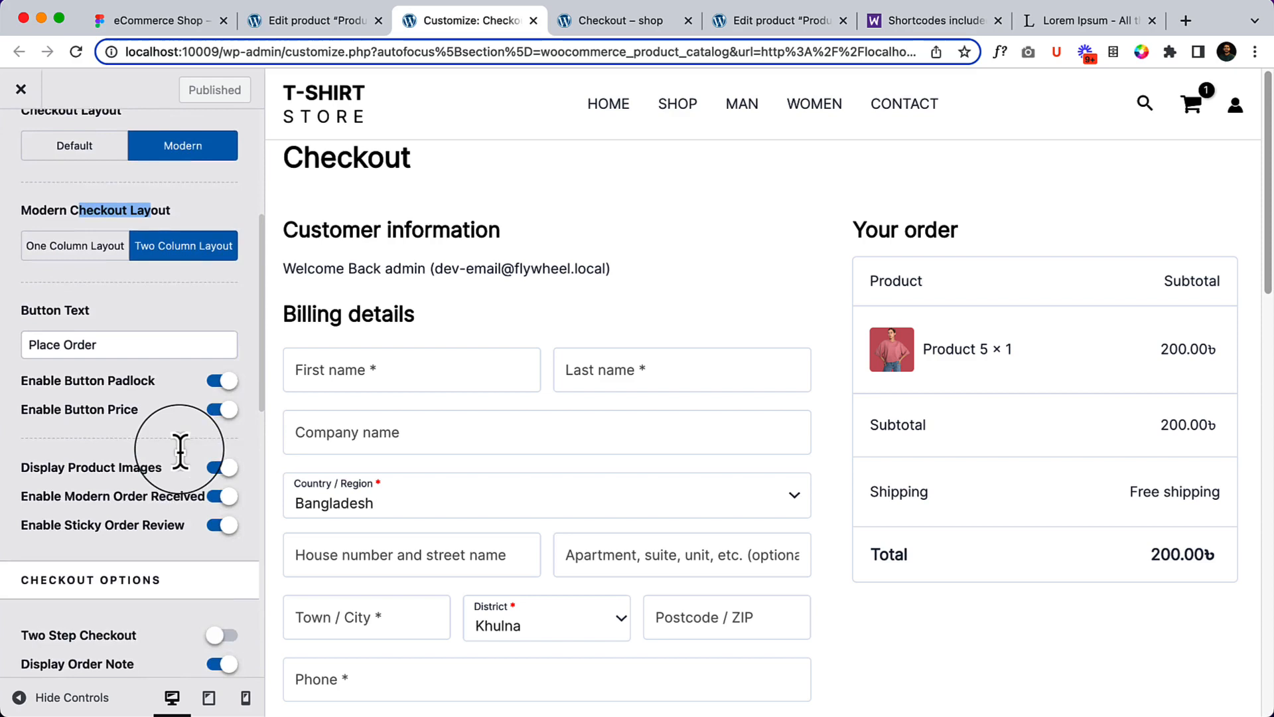
scroll("down", 3)
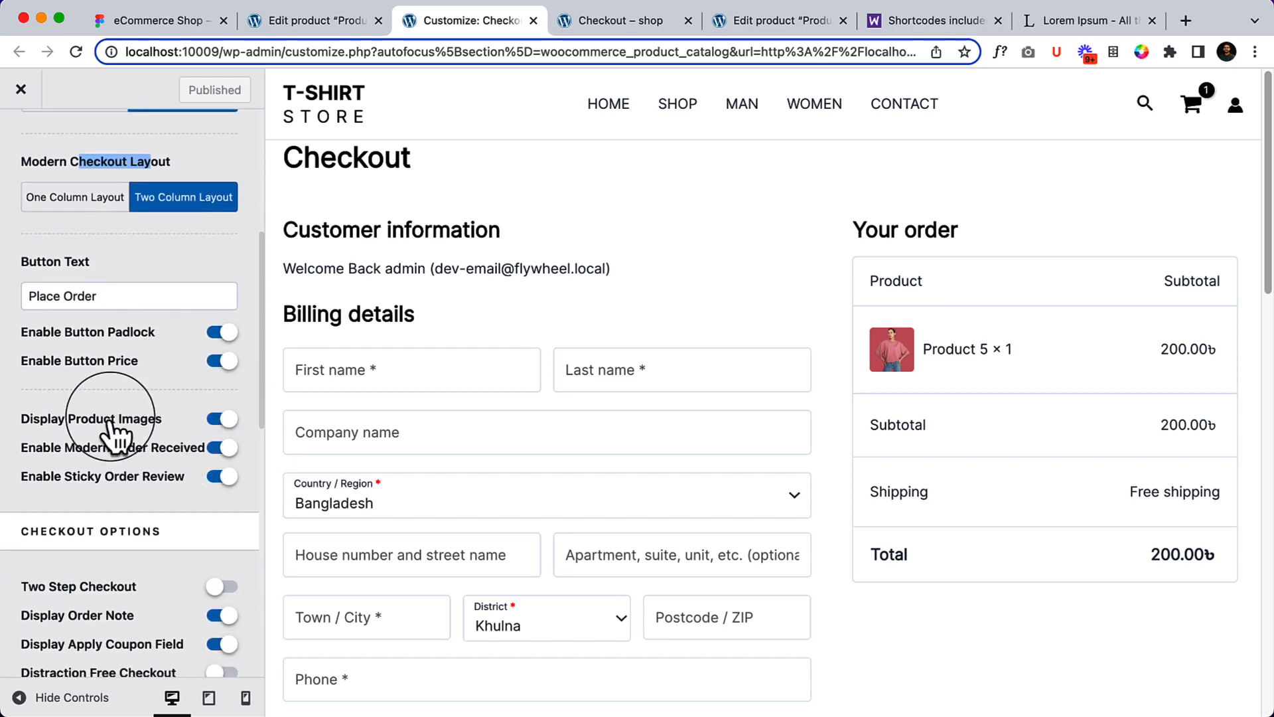
mouse_move(65, 467)
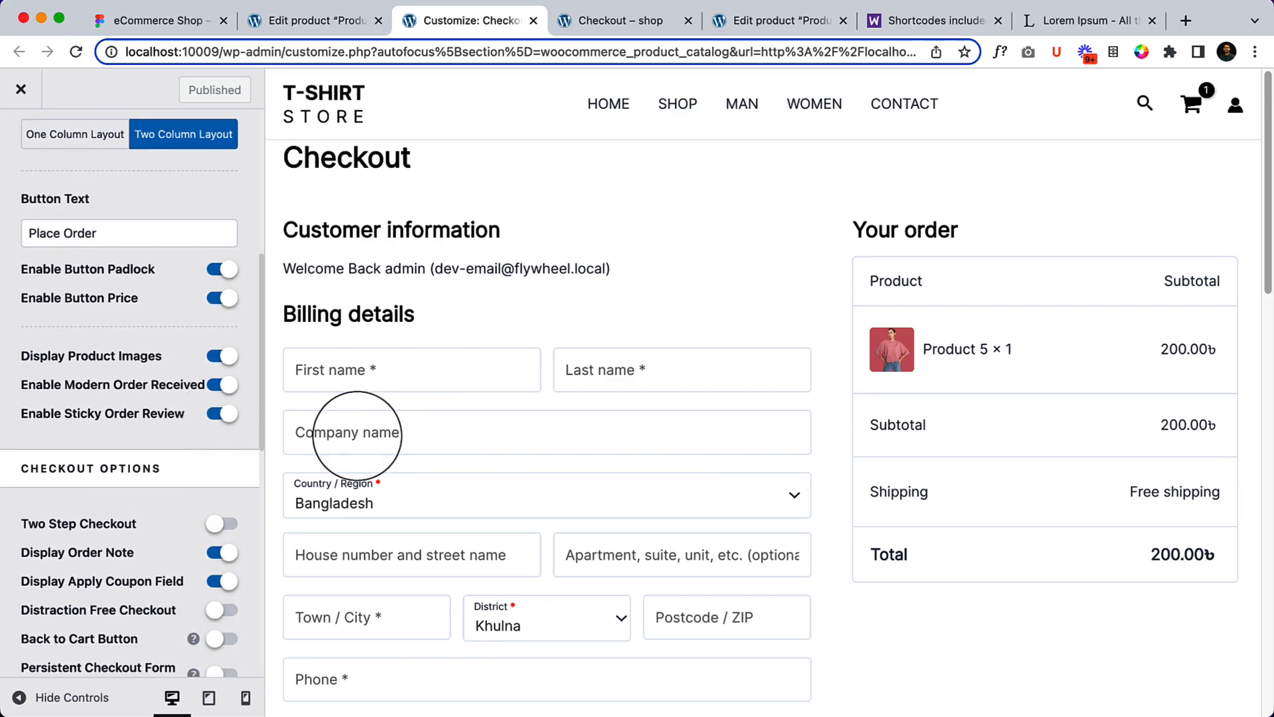
scroll("down", 3)
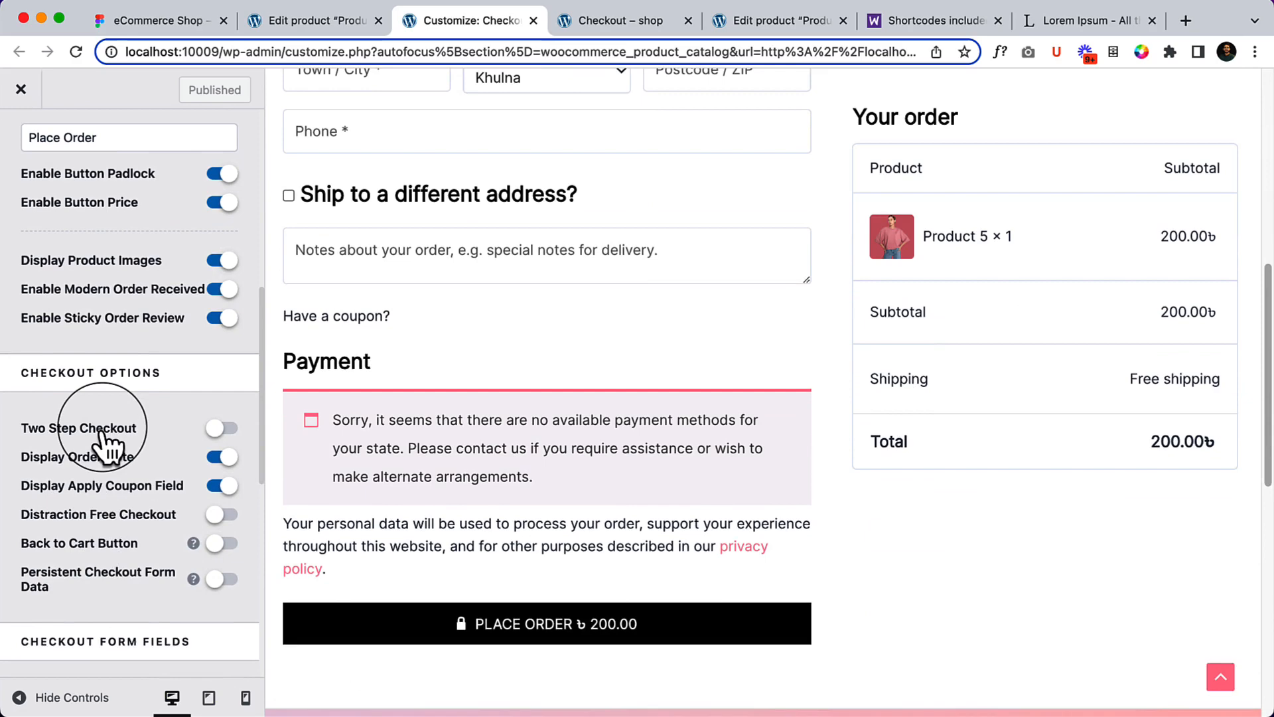
mouse_move(123, 407)
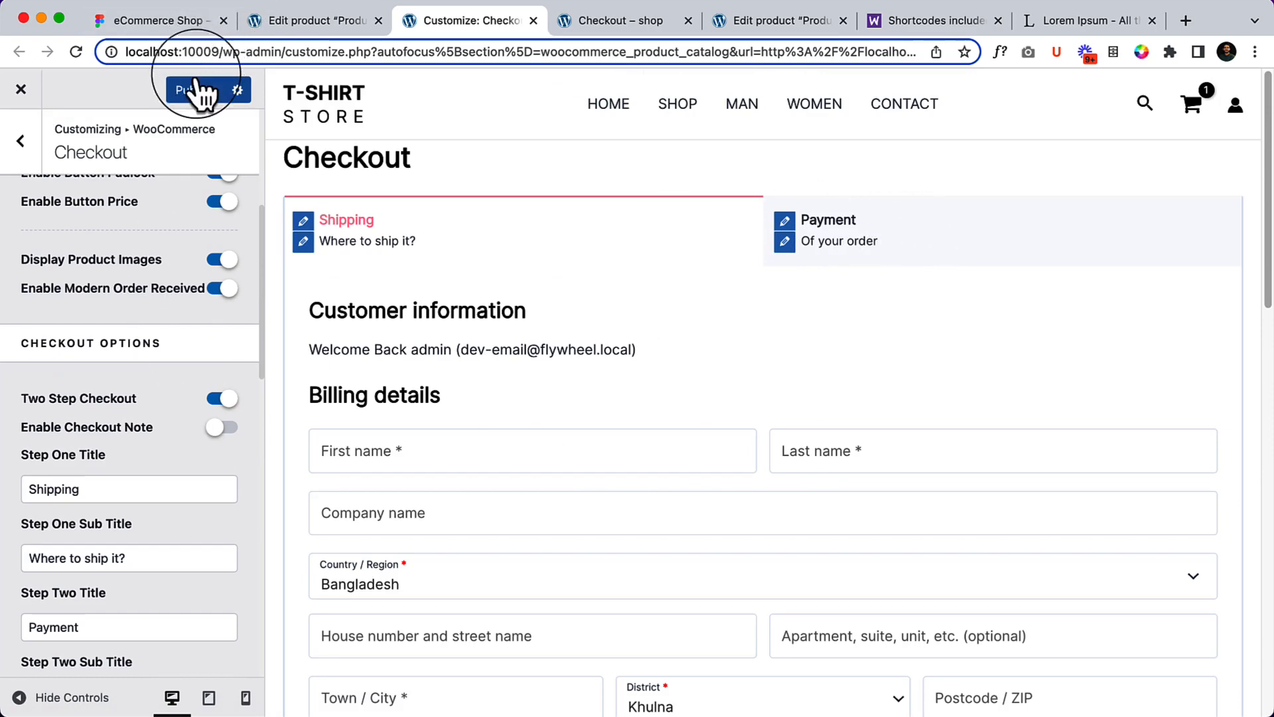
left_click(198, 89)
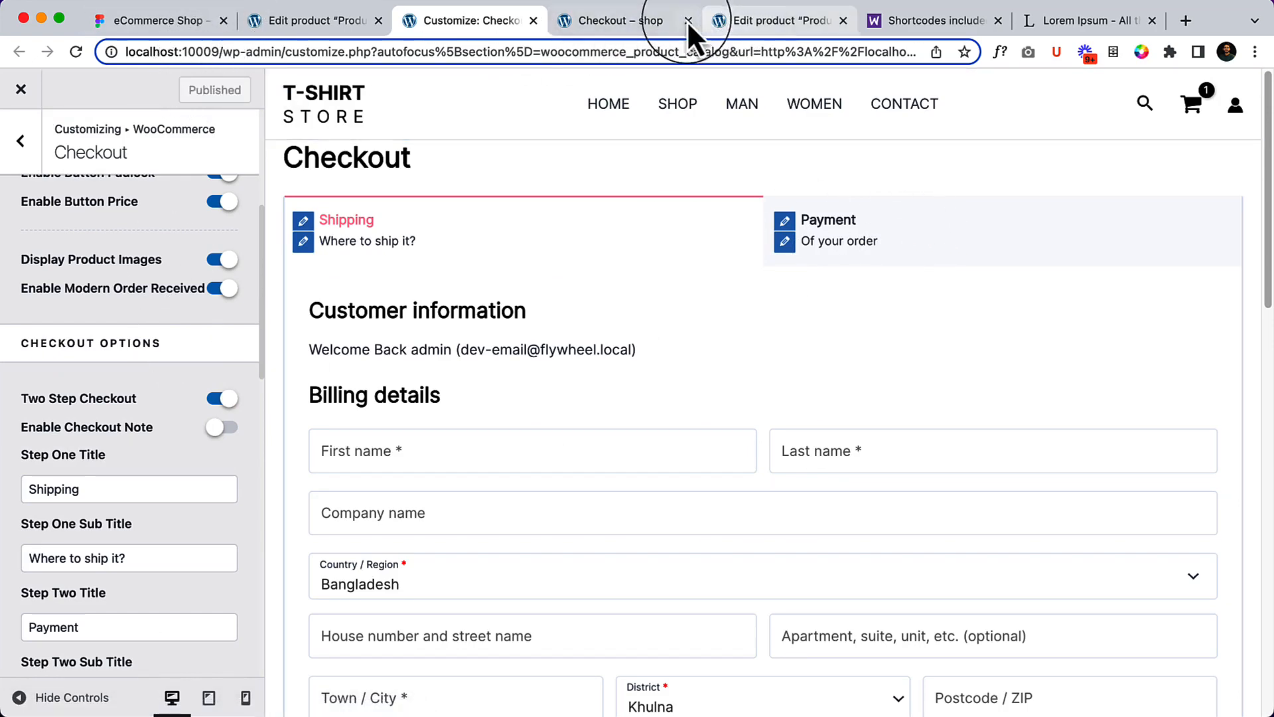
Switch to the live Checkout – shop tab and move to the billing form
left_click(617, 20)
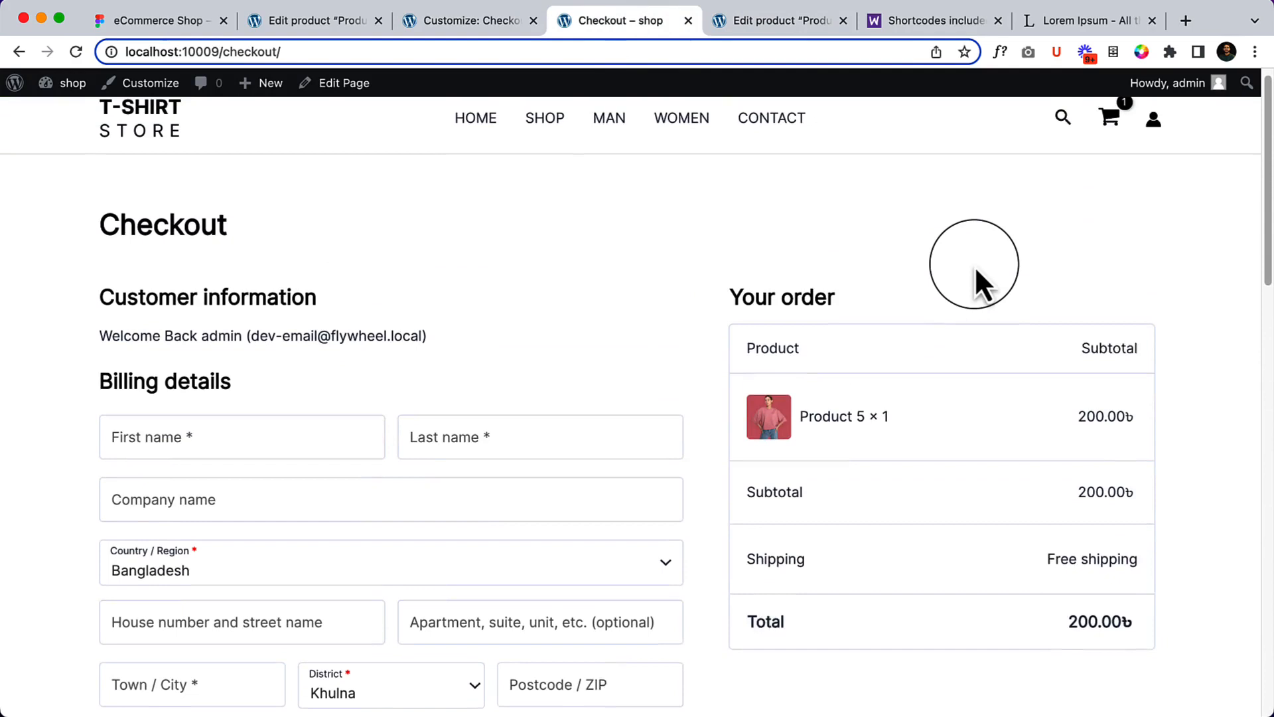
left_click(76, 52)
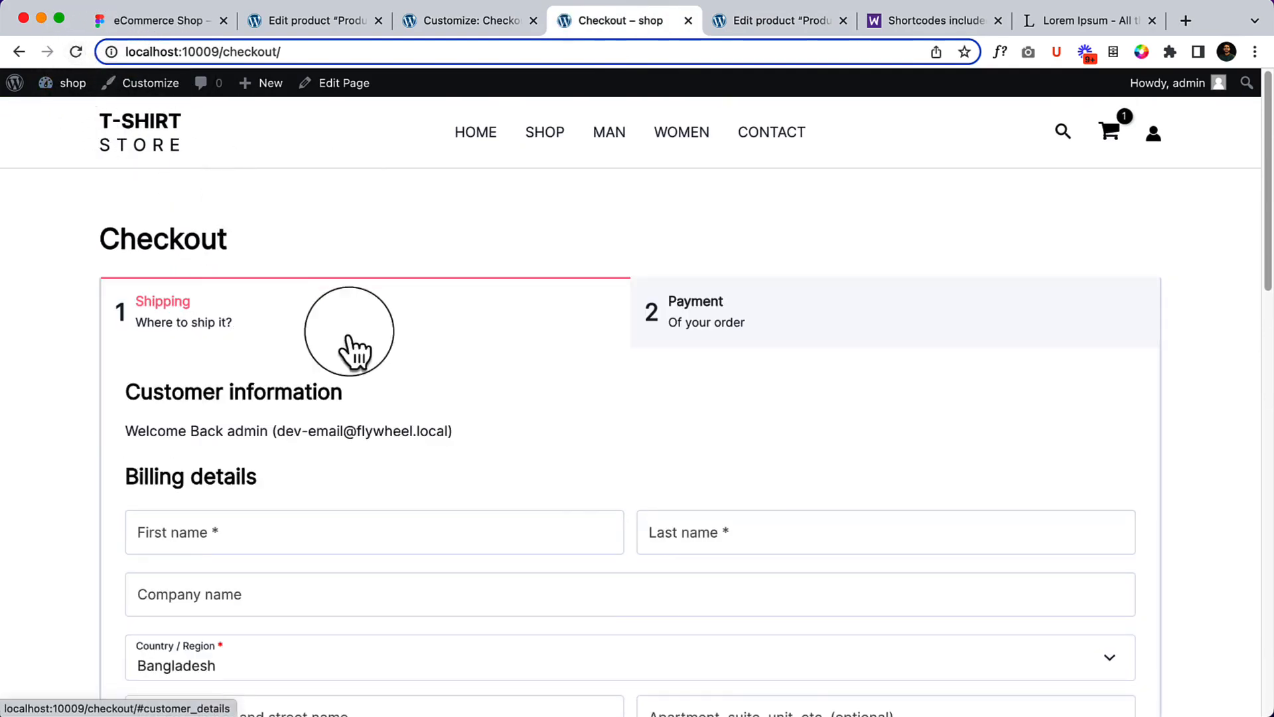
scroll("down", 3)
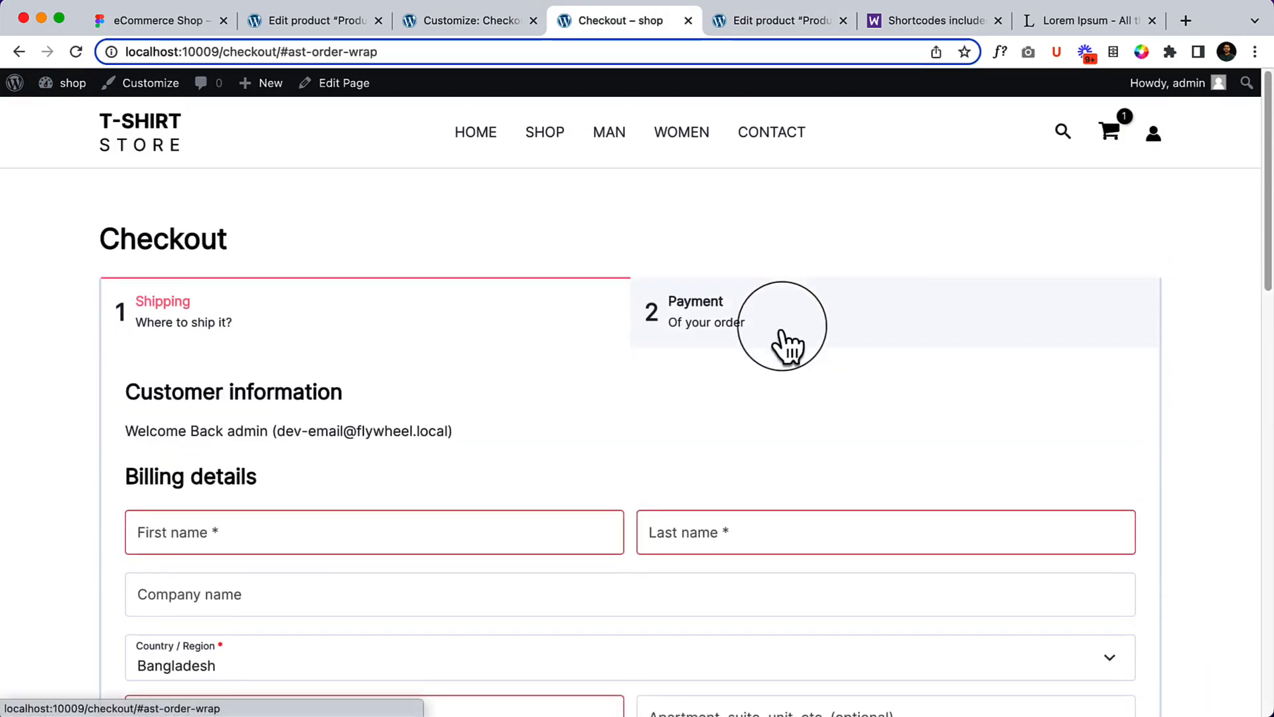
scroll("down", 3)
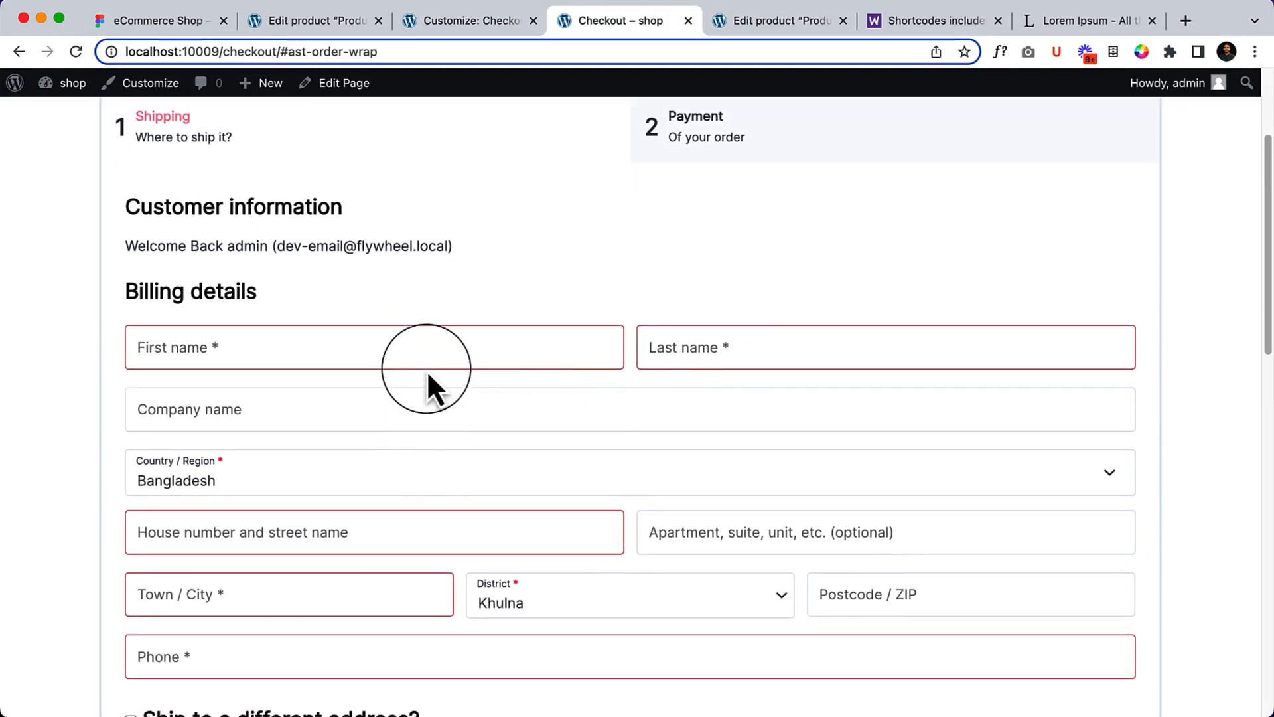
scroll("down", 3)
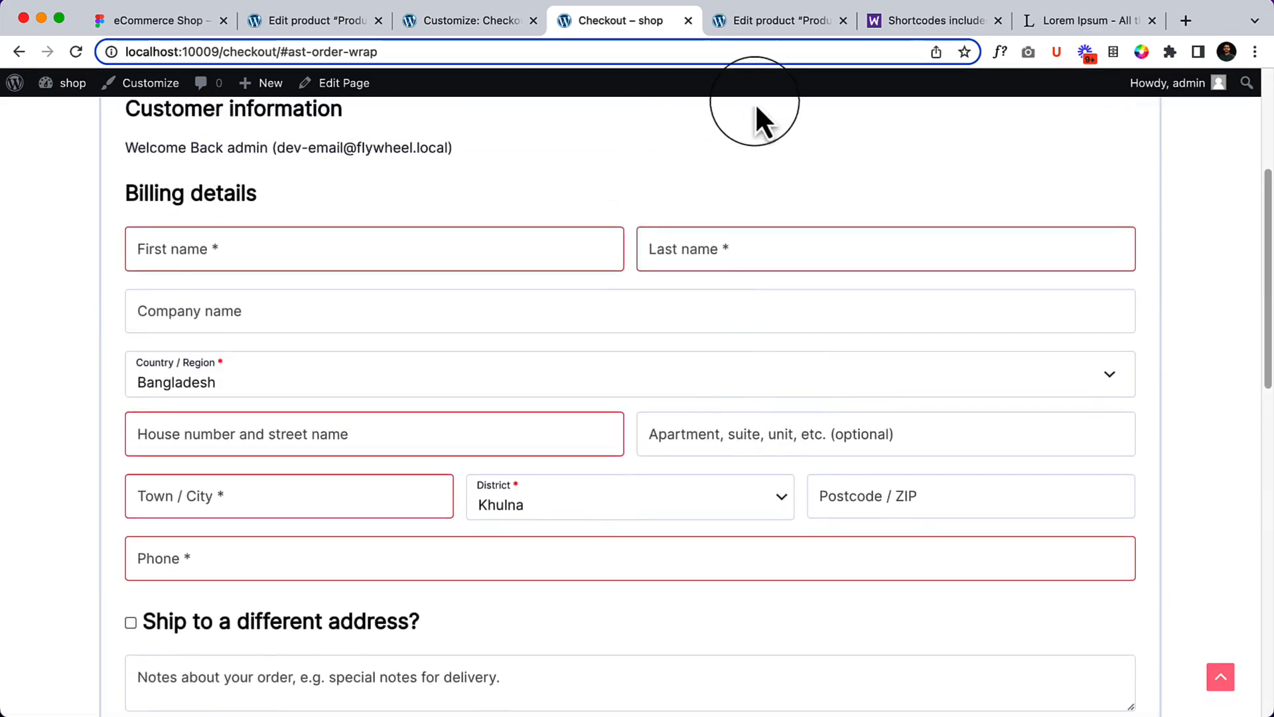
mouse_move(770, 191)
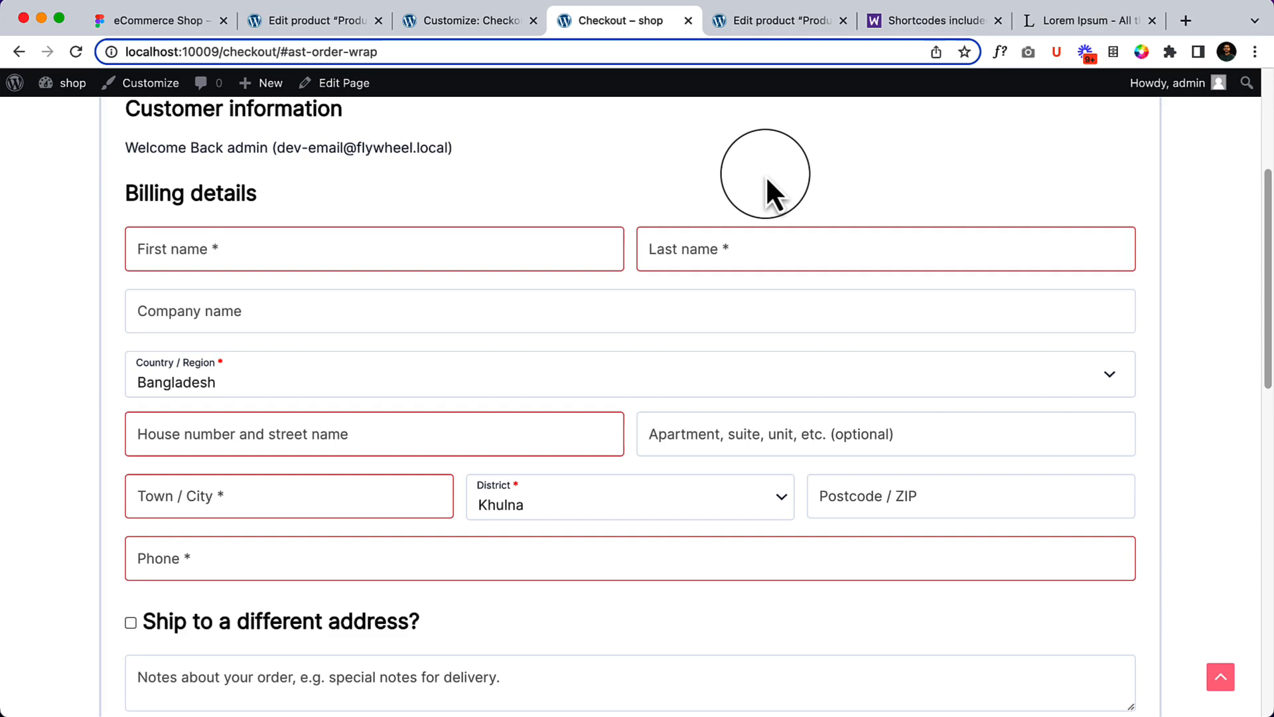
Fill the required billing fields with test entries (asdfasf, as, asdfas, asdfasf, sdfsfd, asfasfd) and advance to Payment
type("asdfasf")
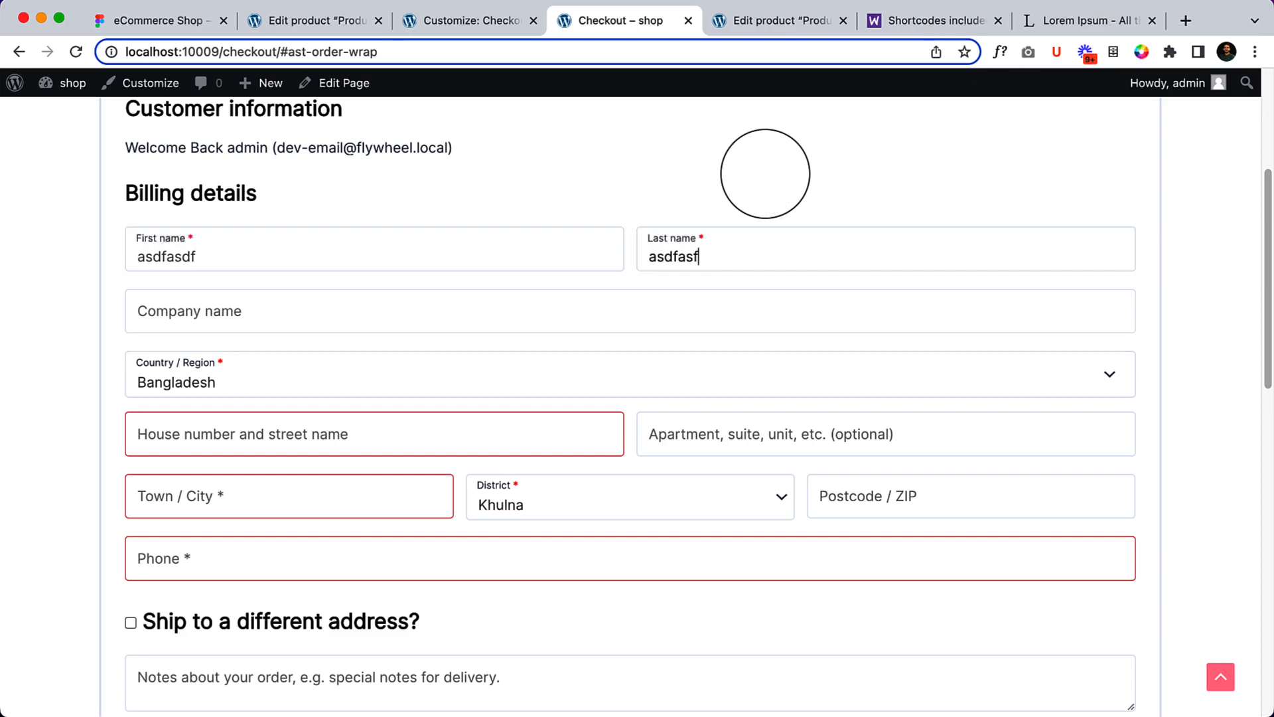
type("as")
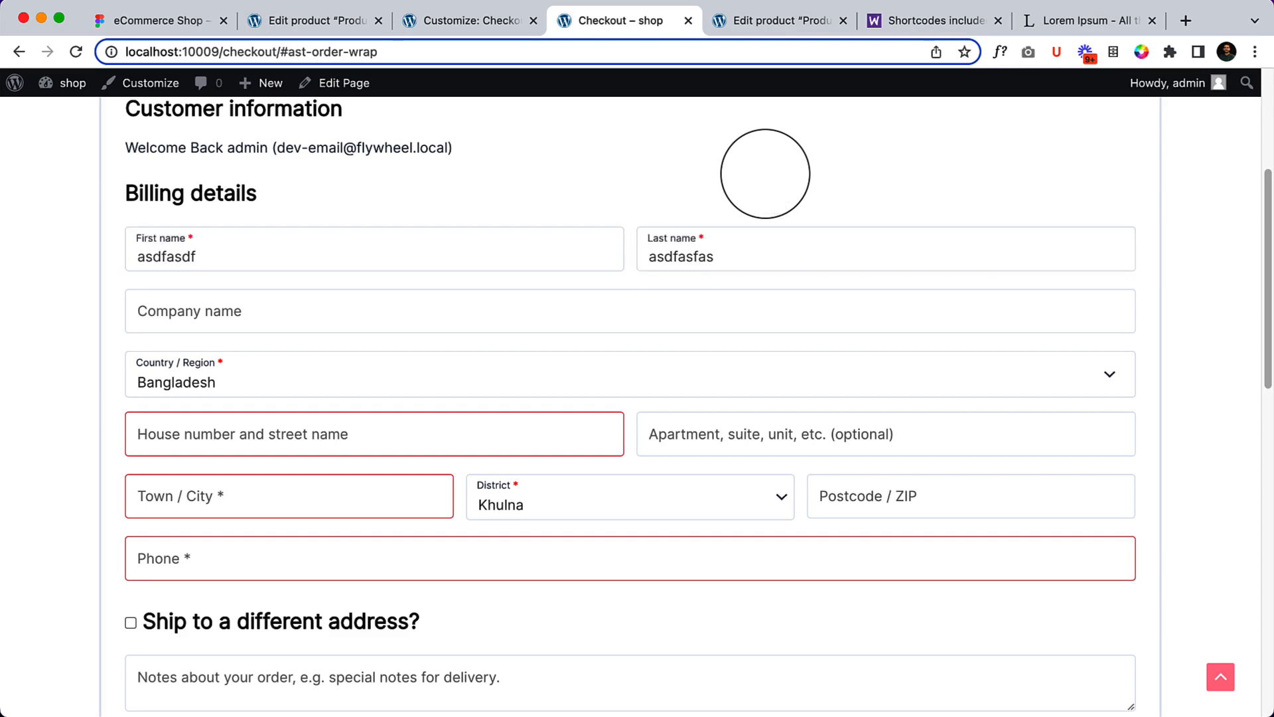
type("asdfas")
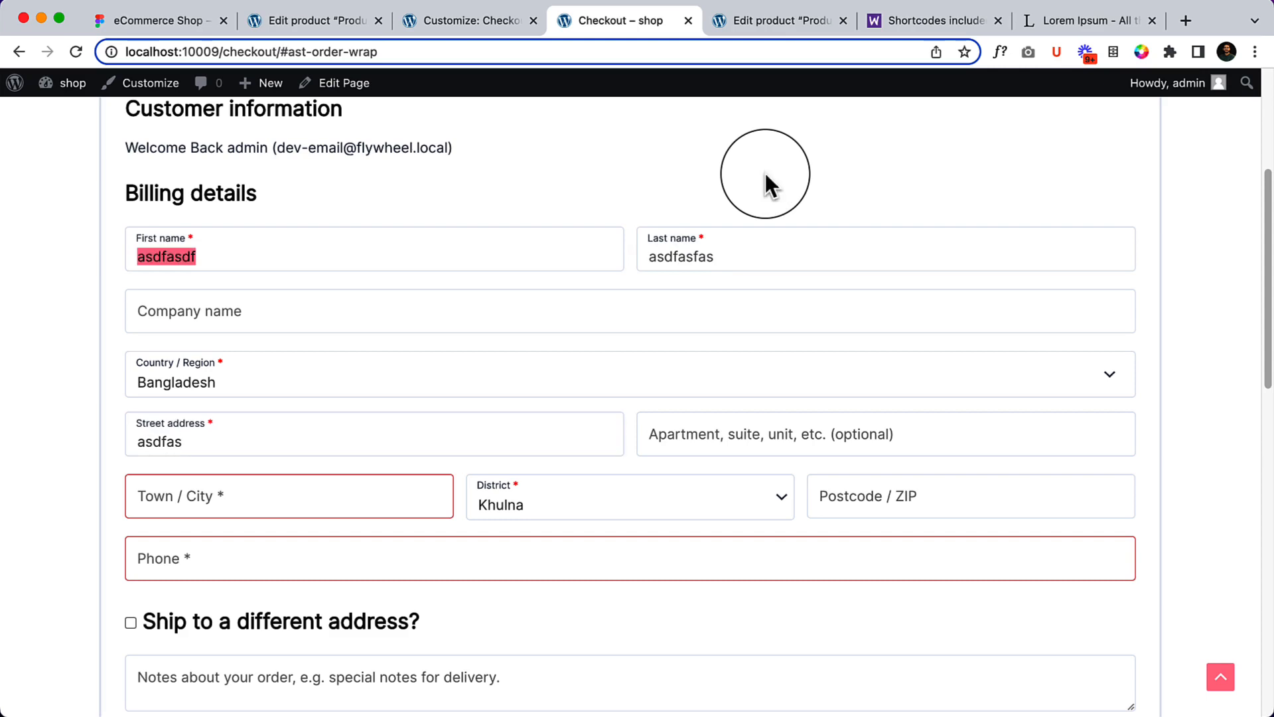
type("asdfasf")
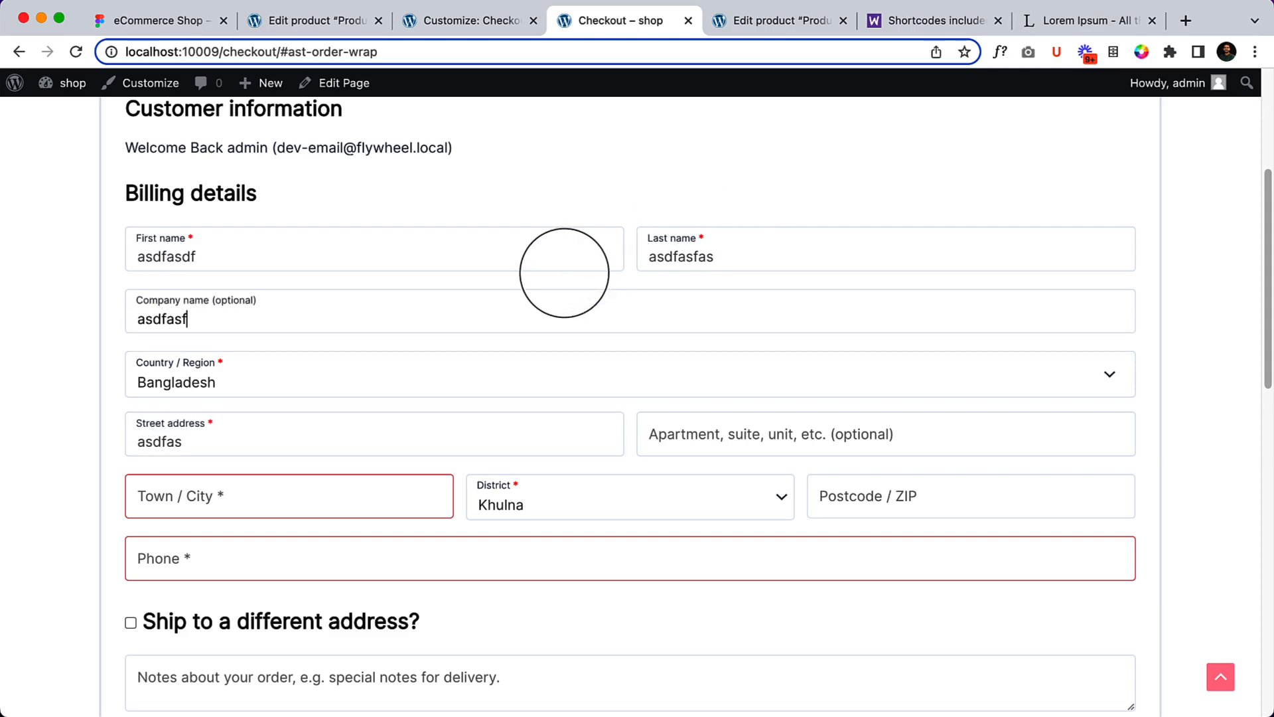
type("sdfsfd")
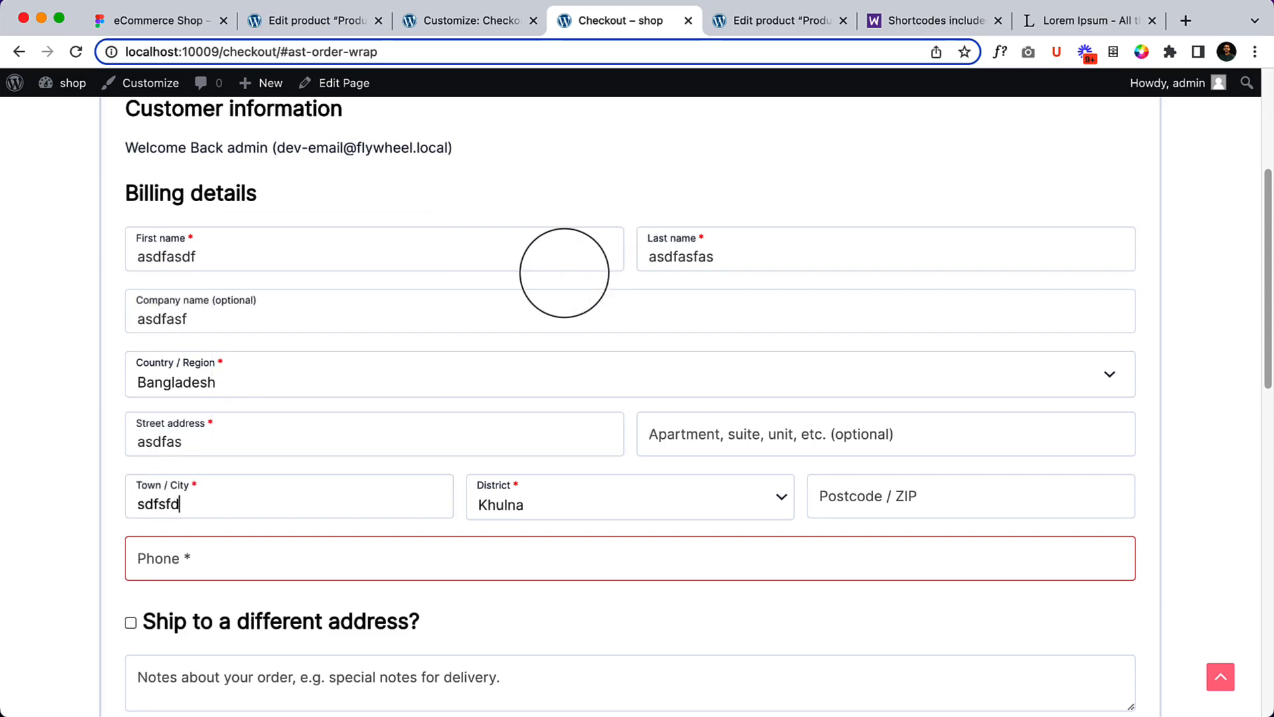
type("asfasfd")
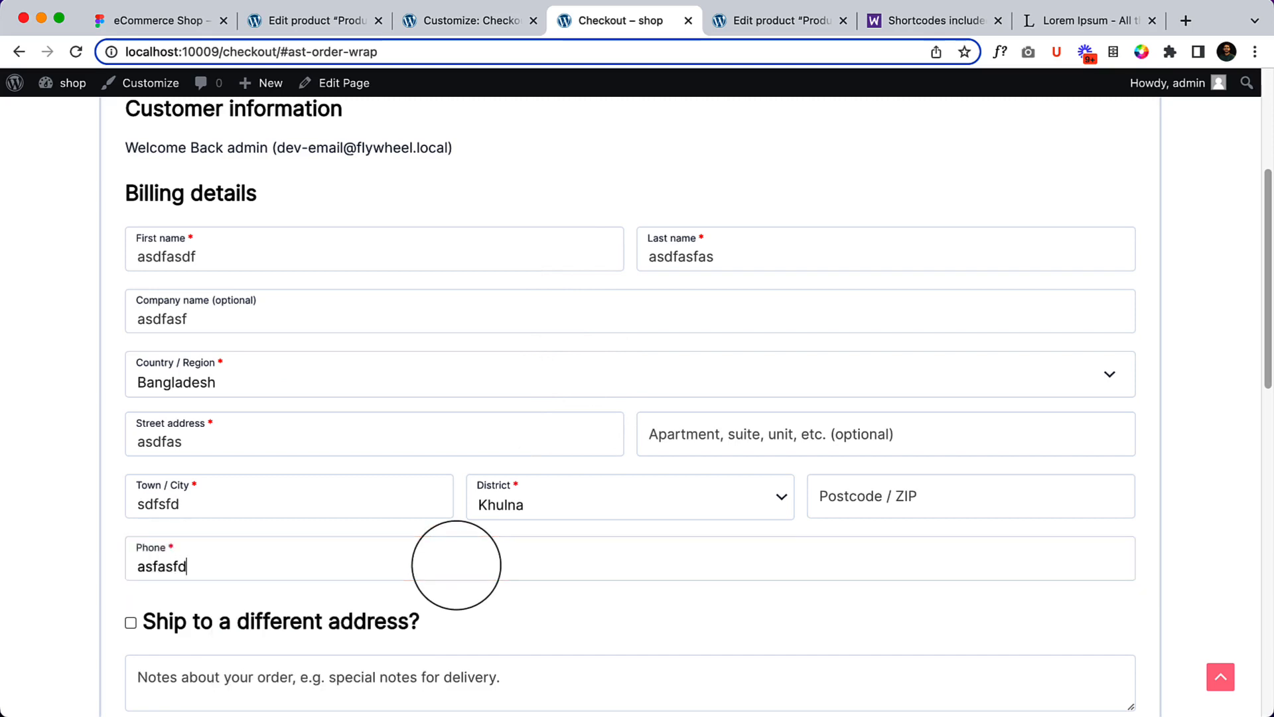
scroll("down", 3)
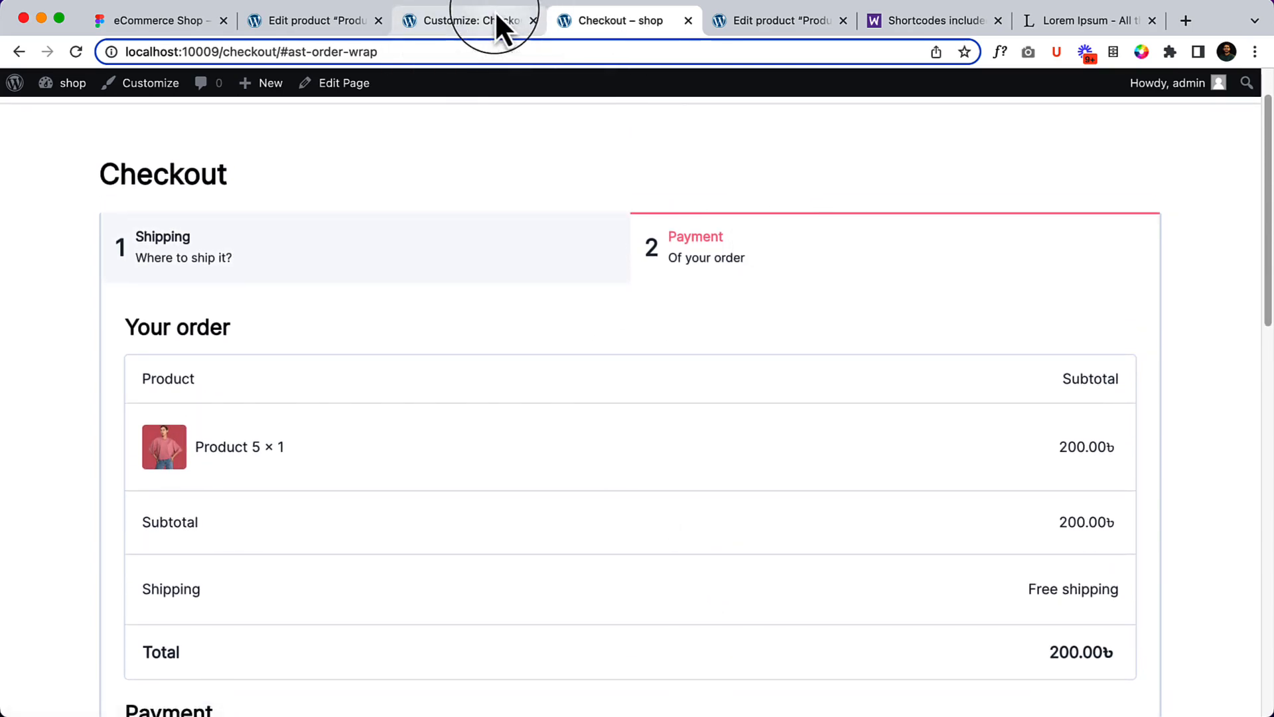
Turn Two Step Checkout off so the preview returns to the single-page two-column checkout
left_click(464, 20)
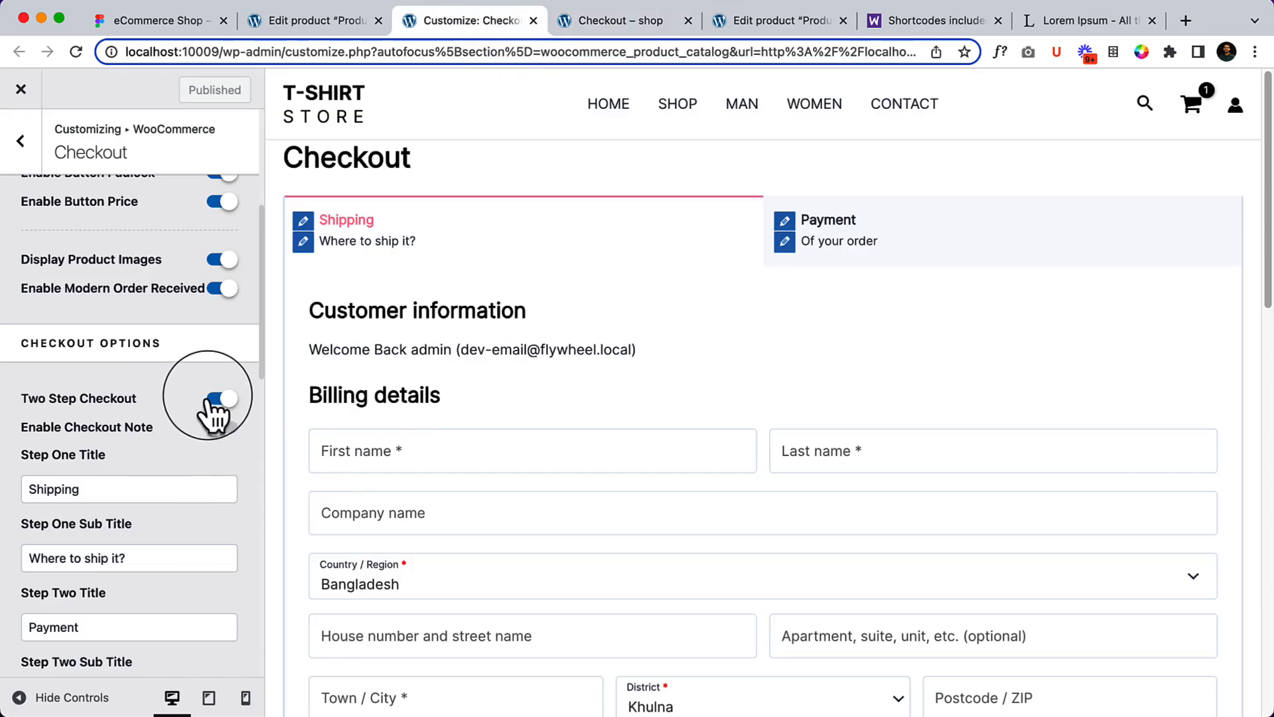
left_click(222, 398)
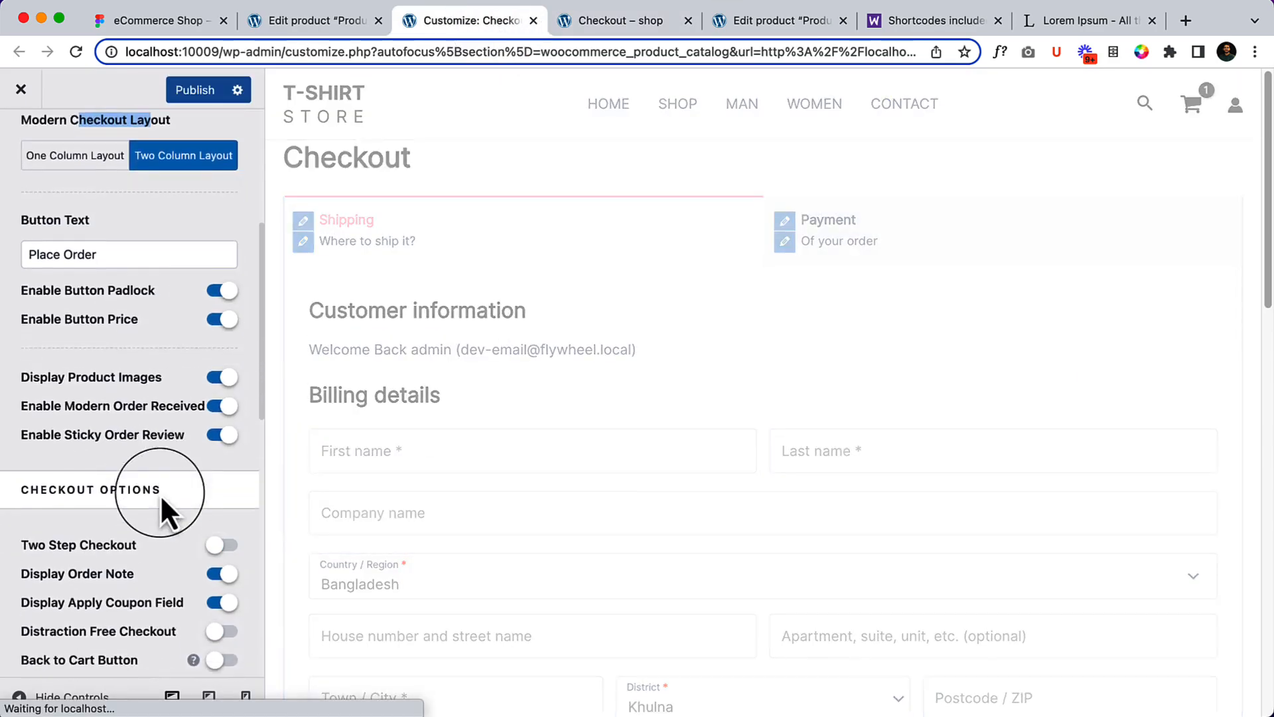
scroll("down", 3)
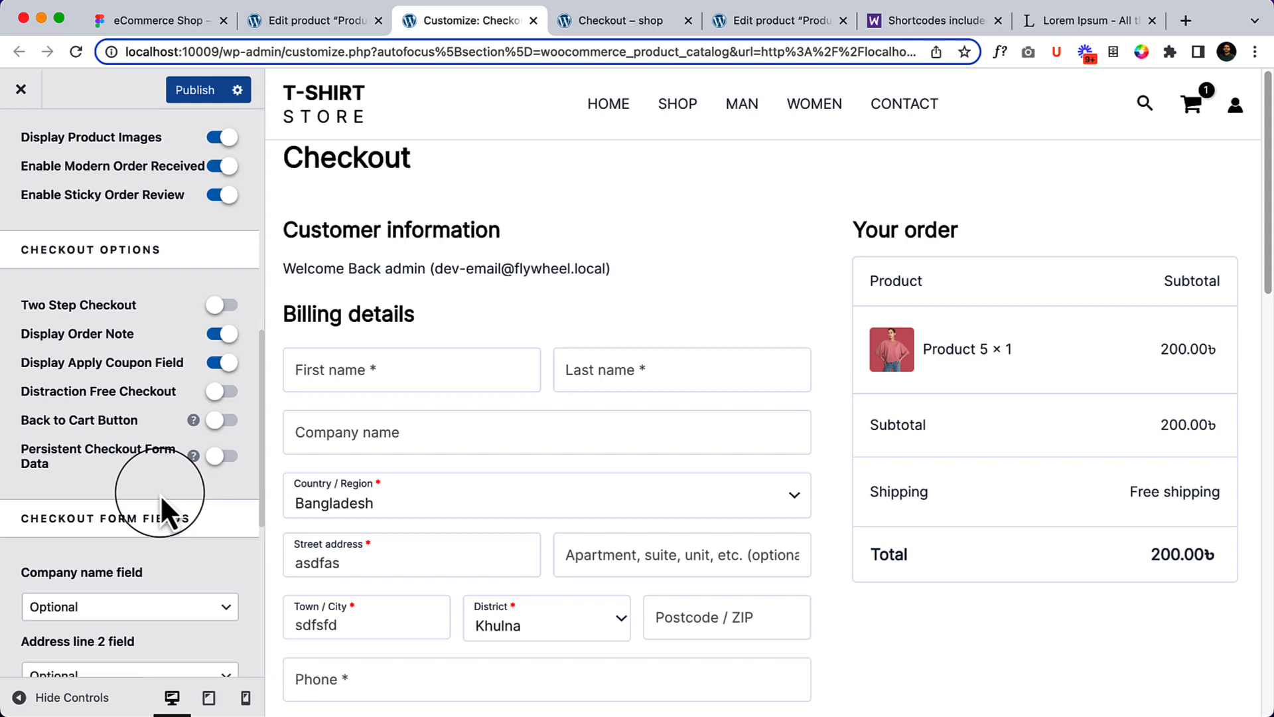
scroll("down", 3)
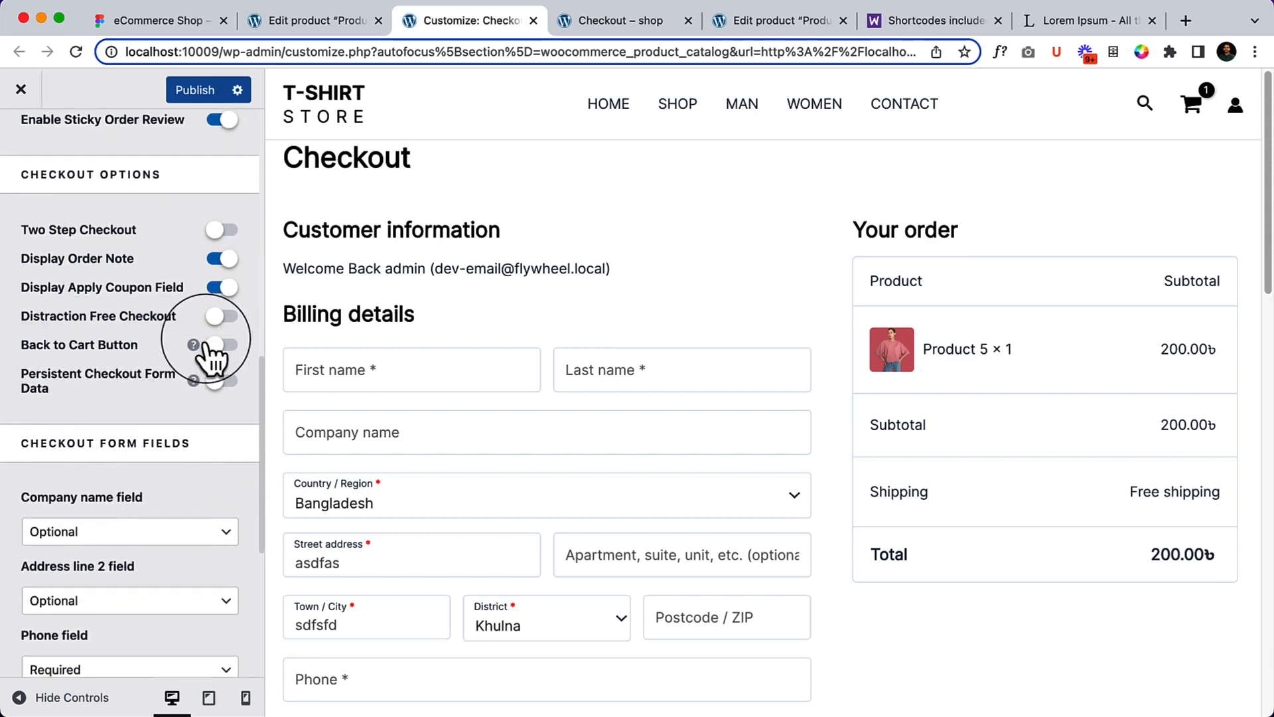
Enable the Back to Cart Button so a « Back to Cart link appears under Place Order
left_click(222, 345)
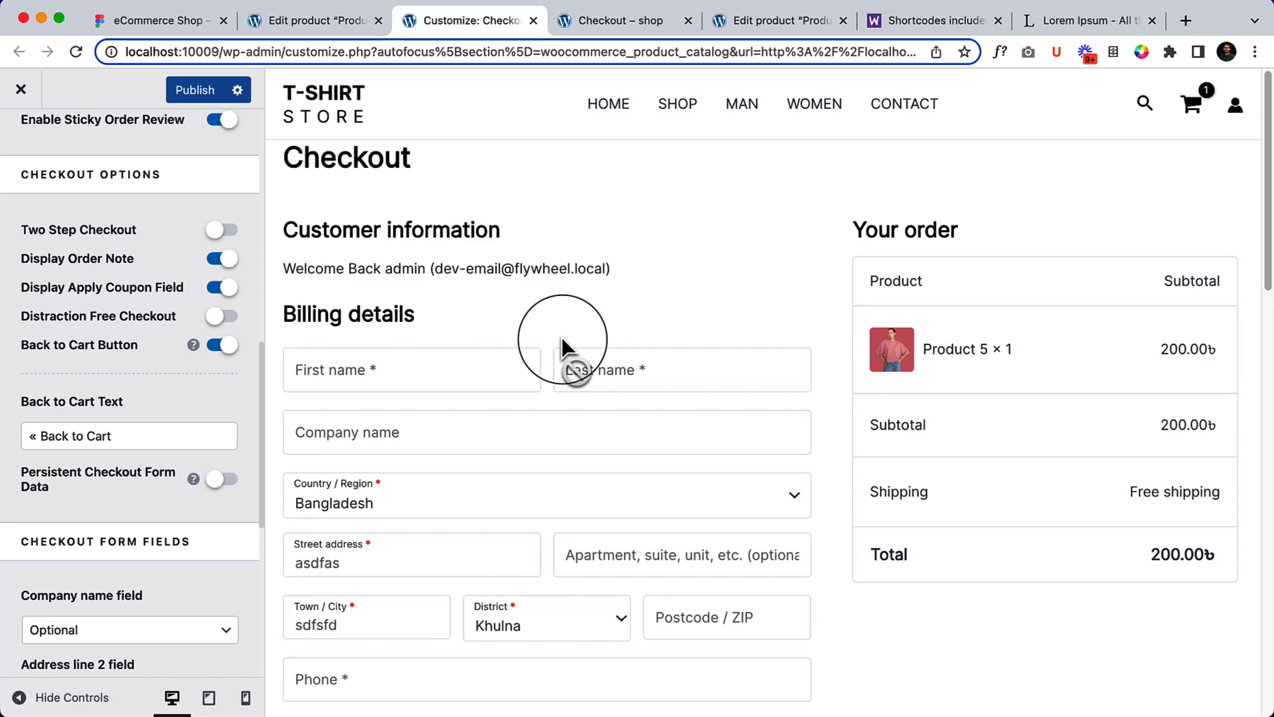
scroll("down", 3)
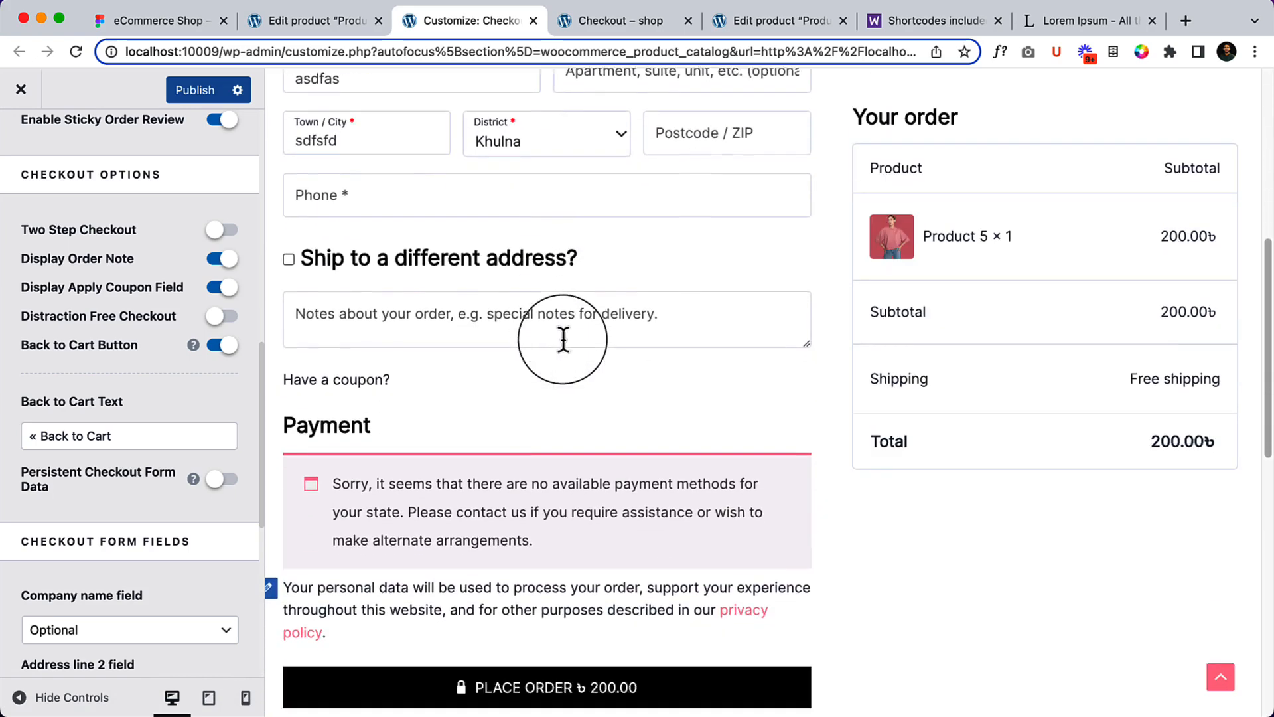
scroll("down", 3)
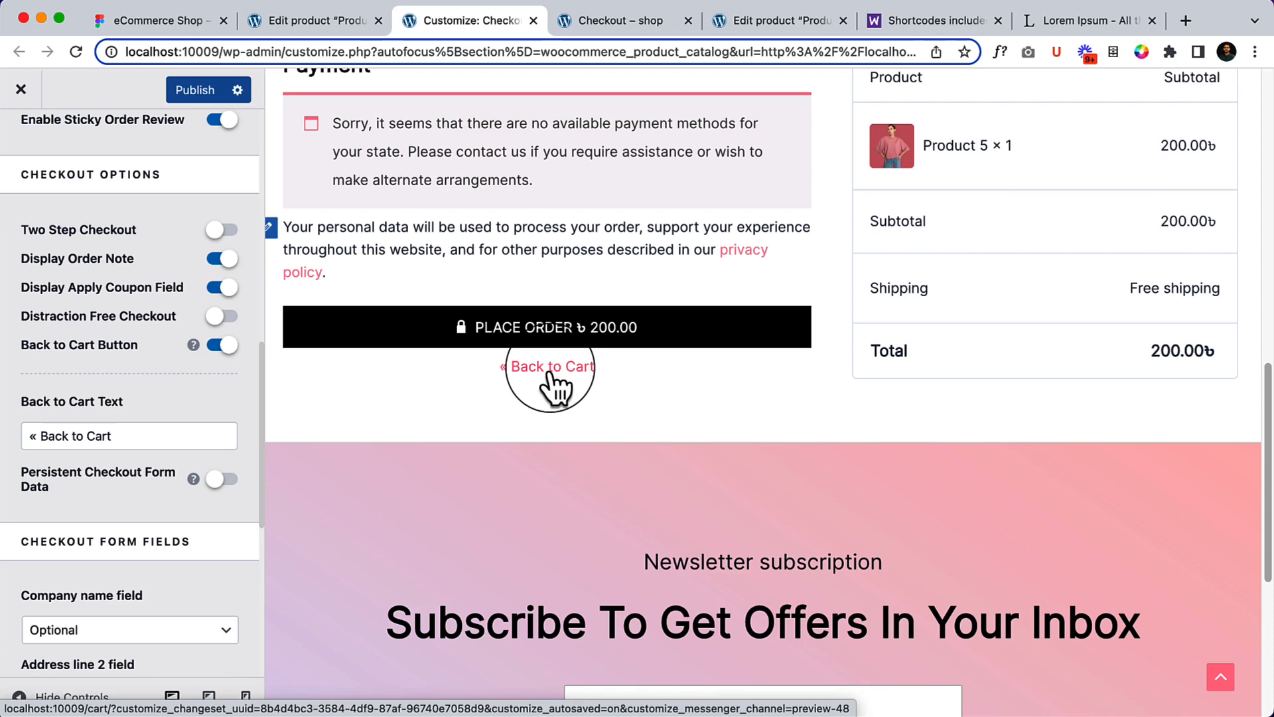
scroll("down", 3)
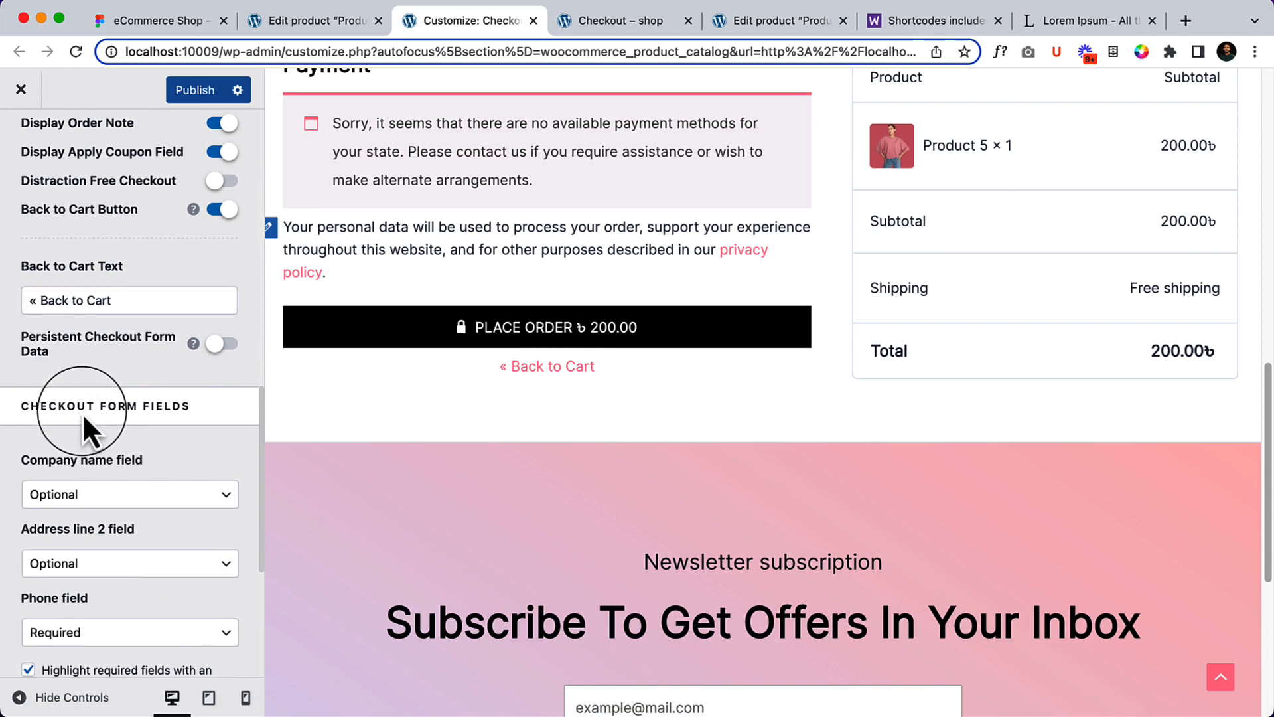
mouse_move(138, 426)
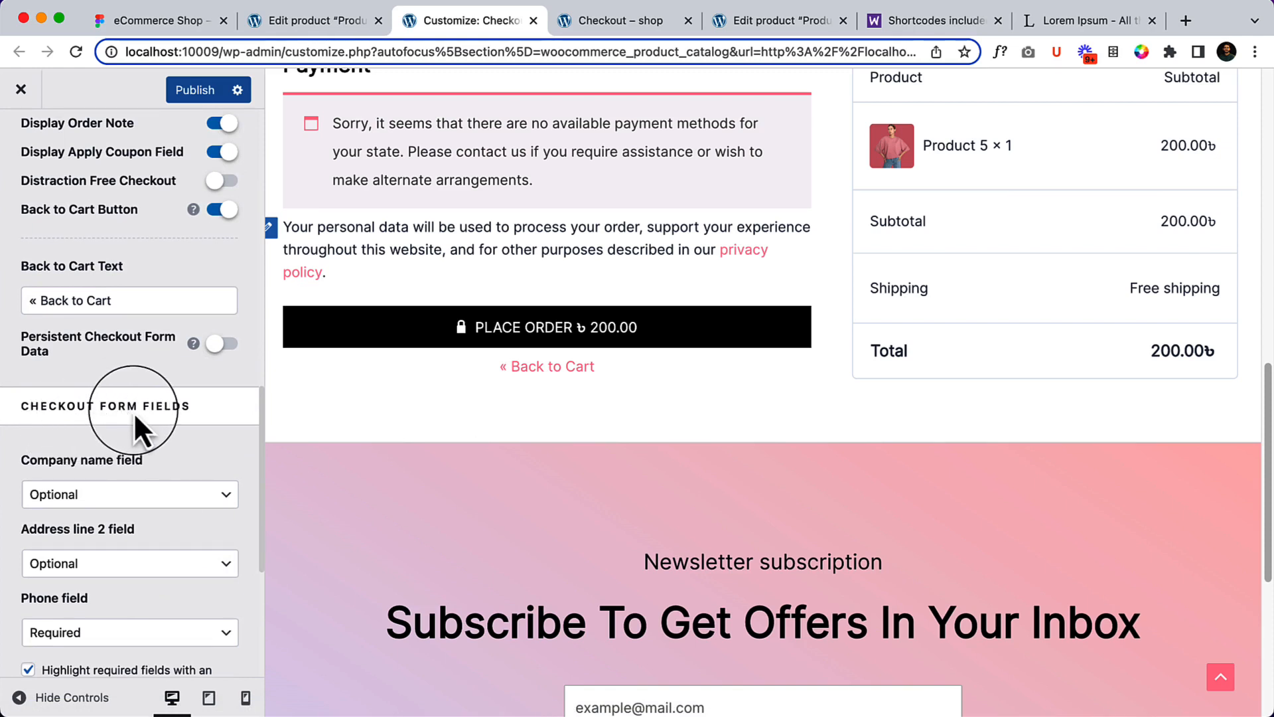
scroll("down", 3)
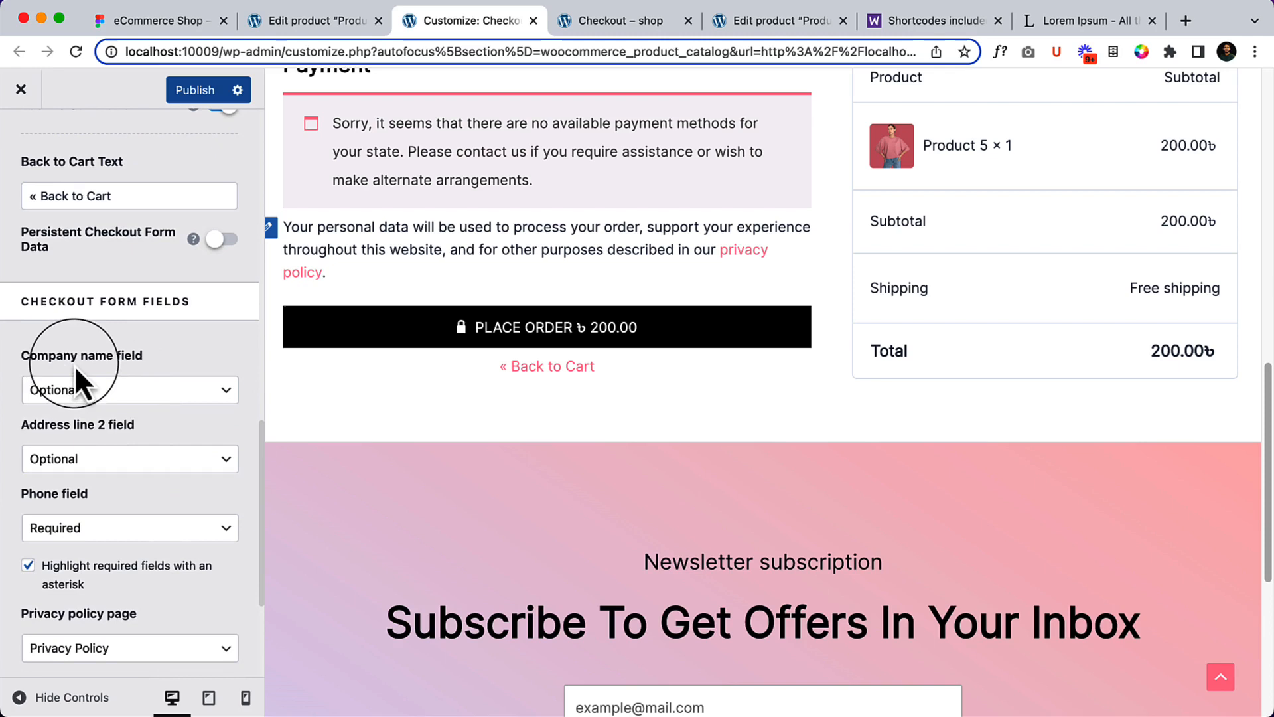
mouse_move(106, 460)
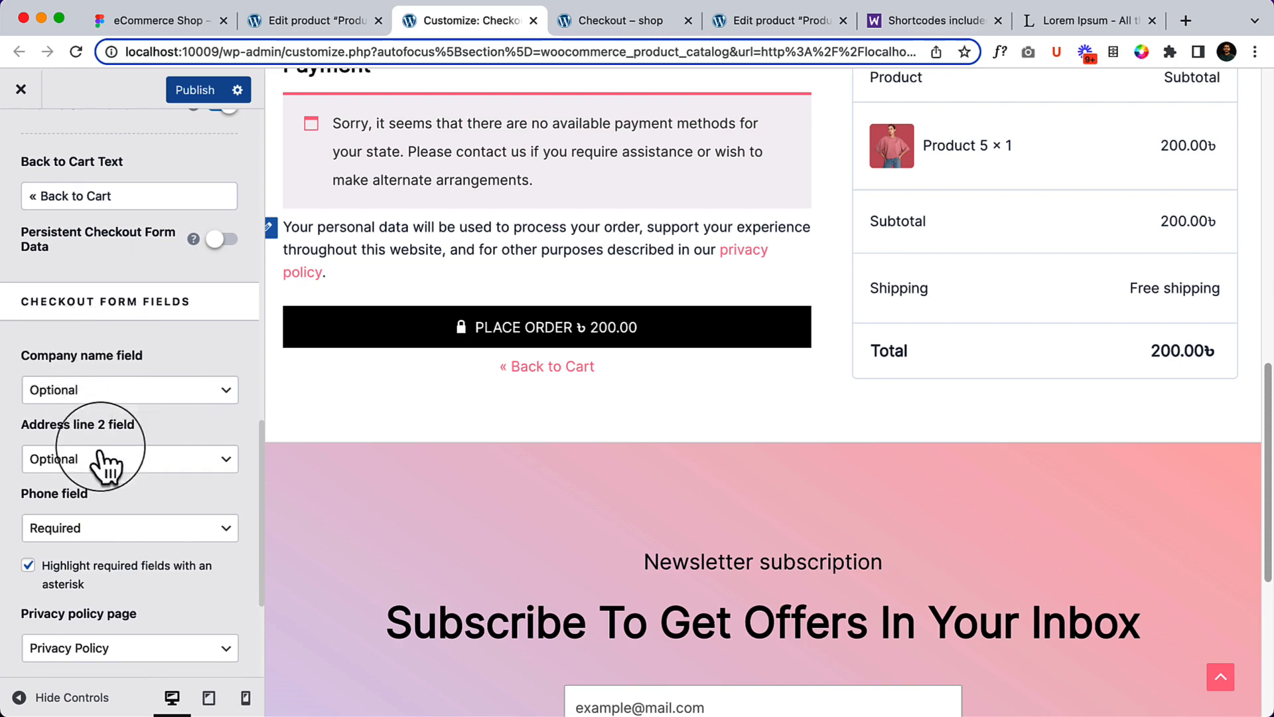
left_click(129, 389)
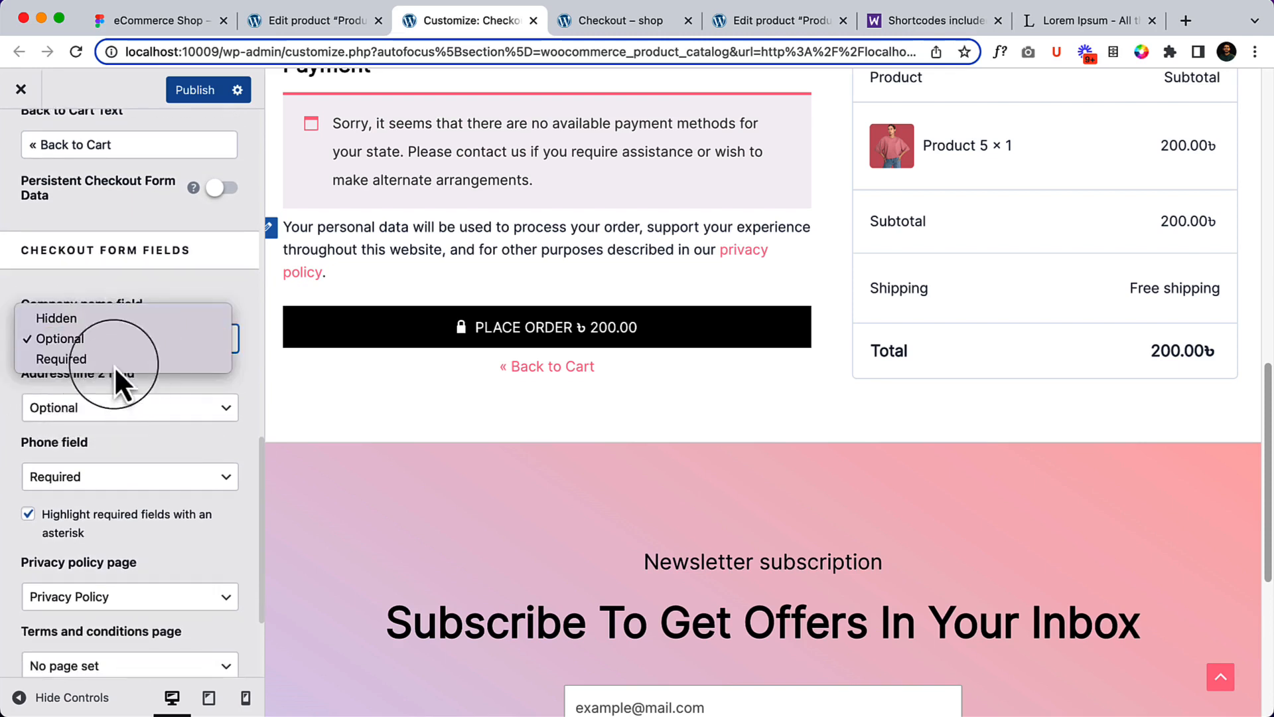
left_click(57, 339)
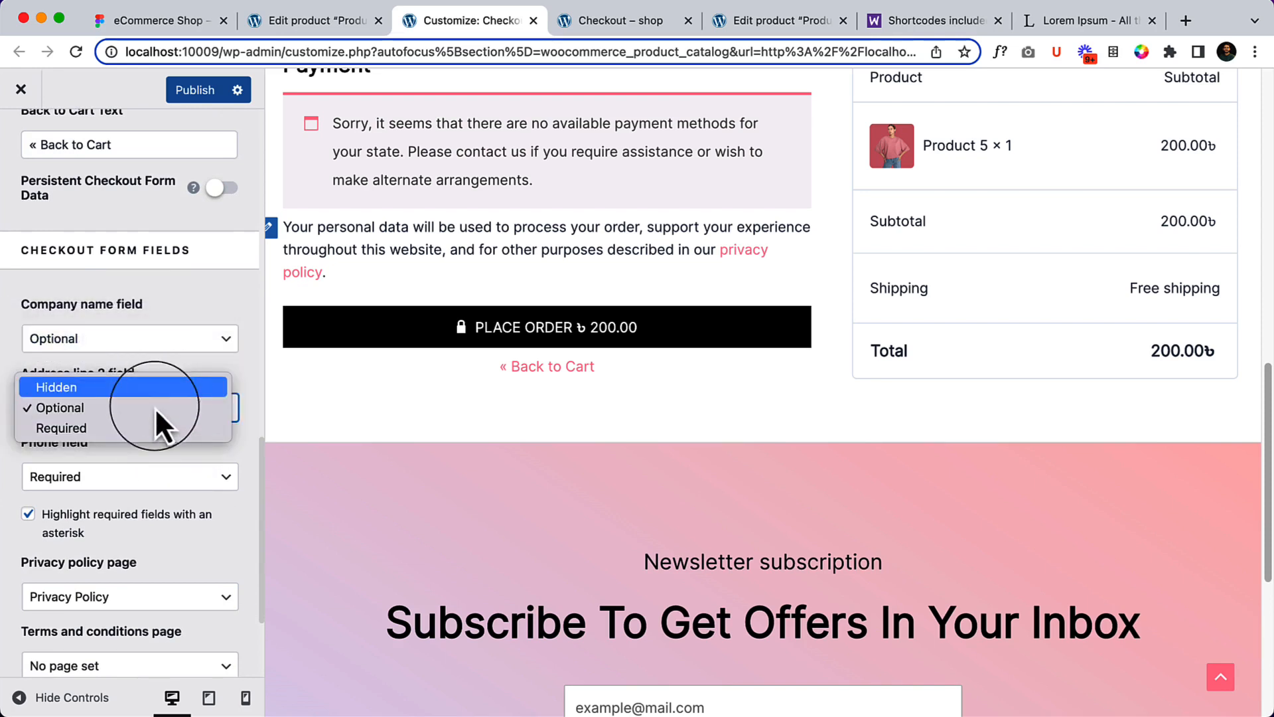
left_click(128, 408)
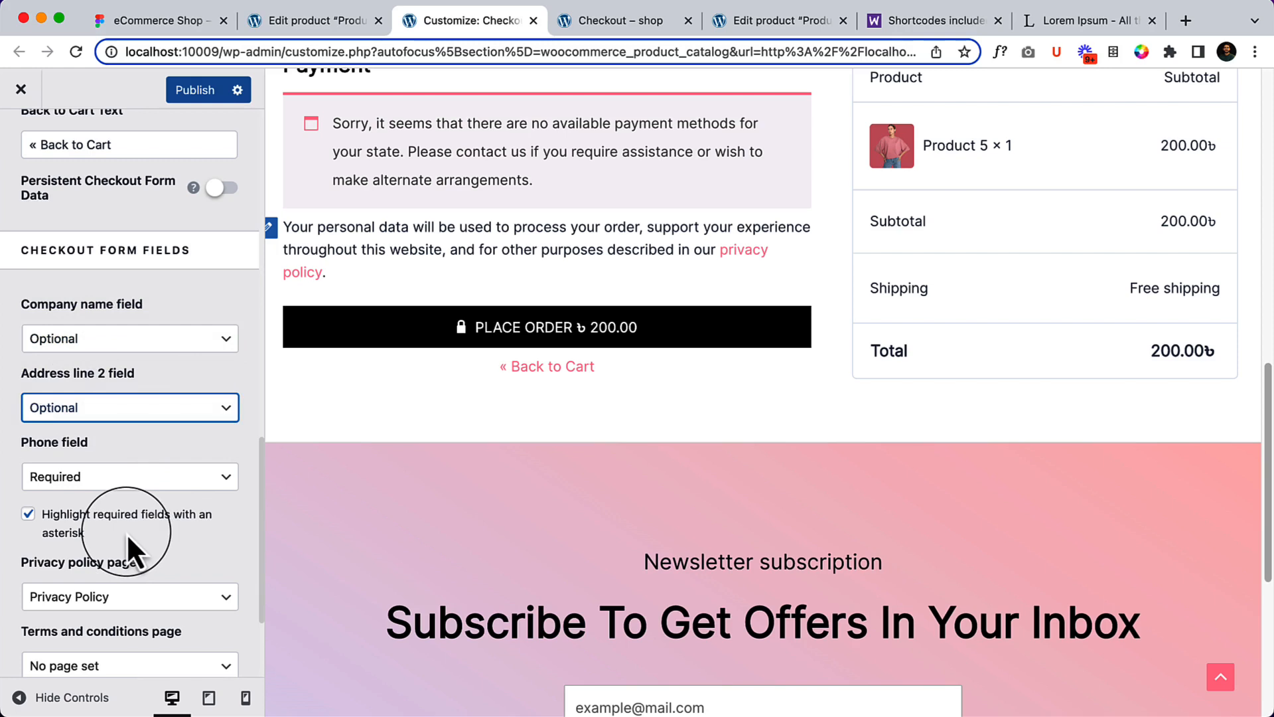
scroll("down", 3)
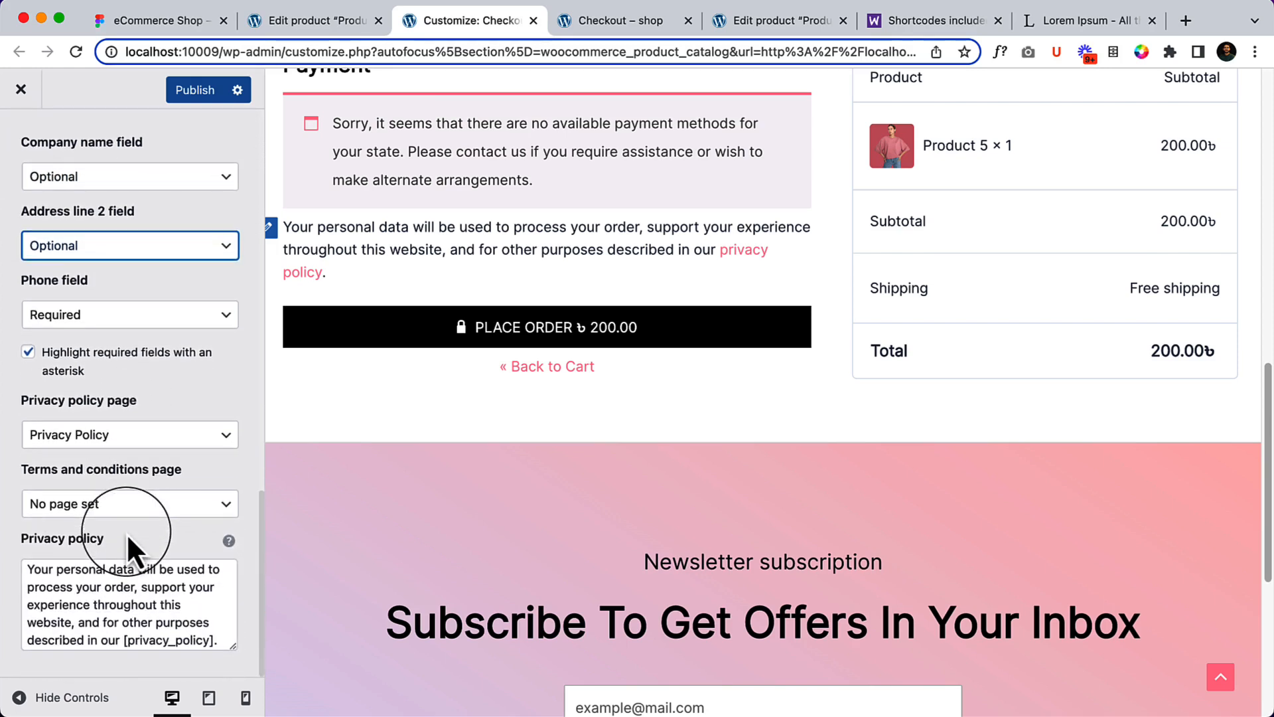
left_click(128, 503)
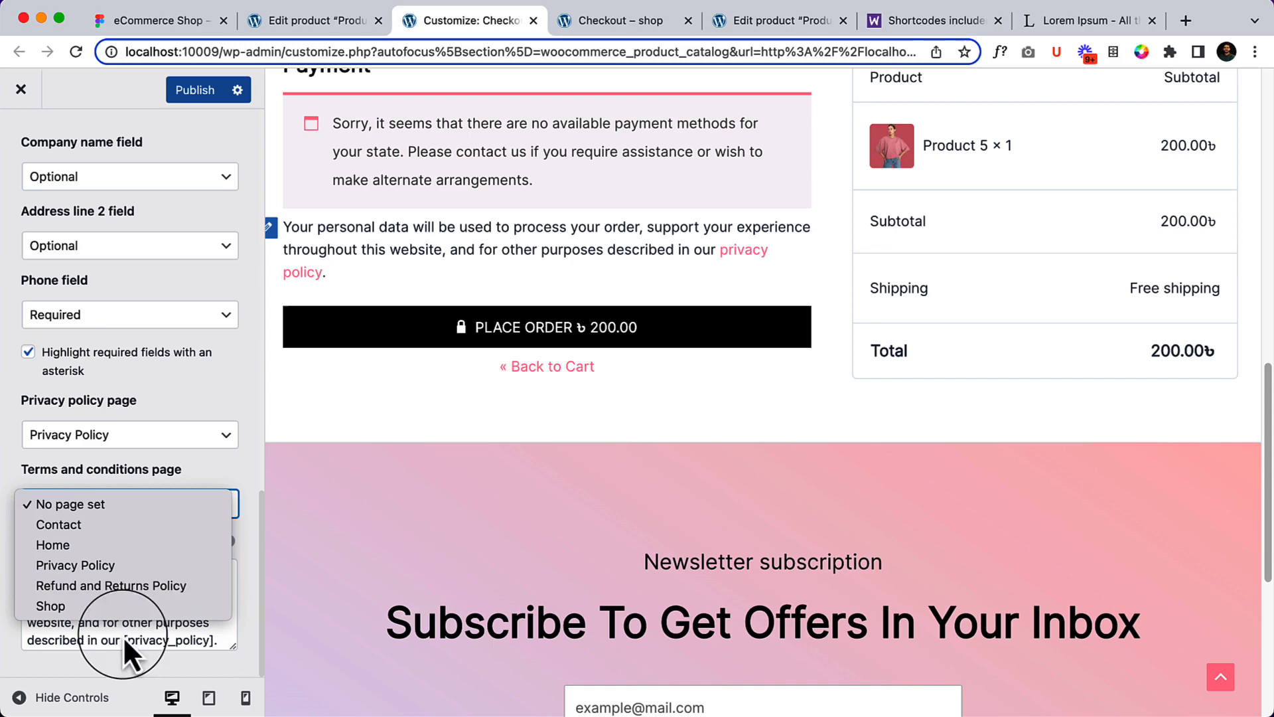
left_click(69, 503)
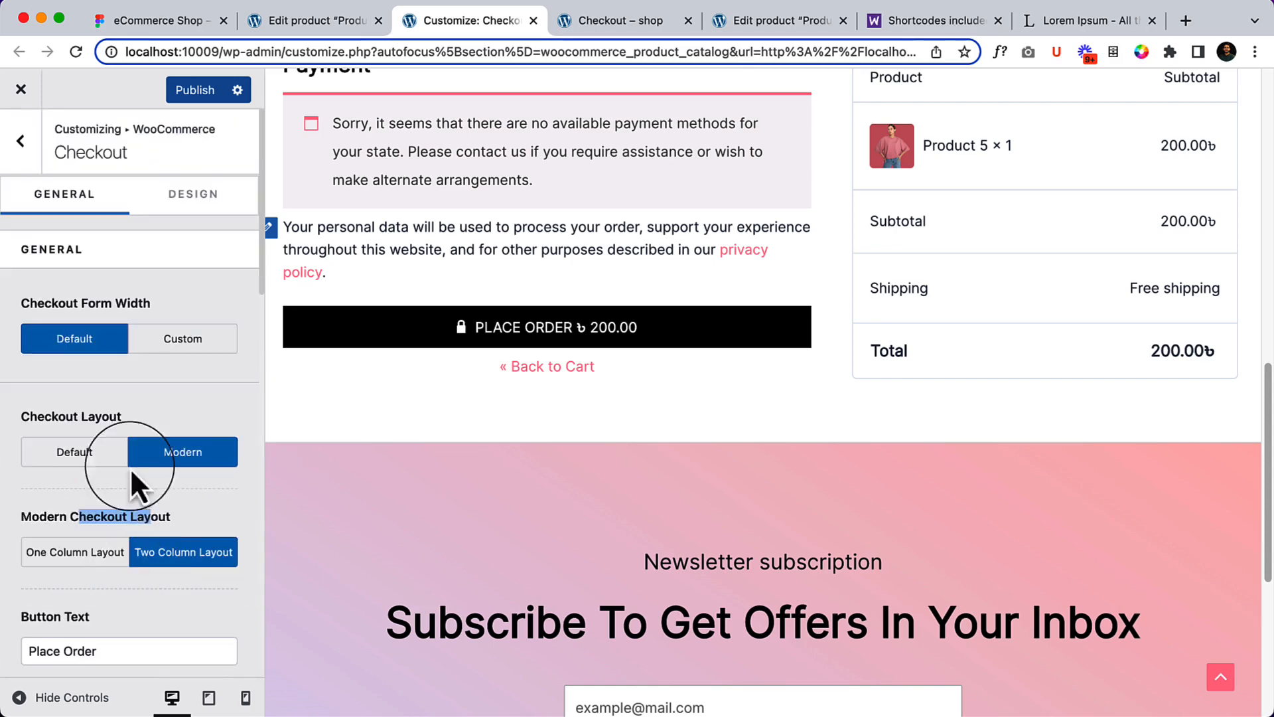
left_click(196, 194)
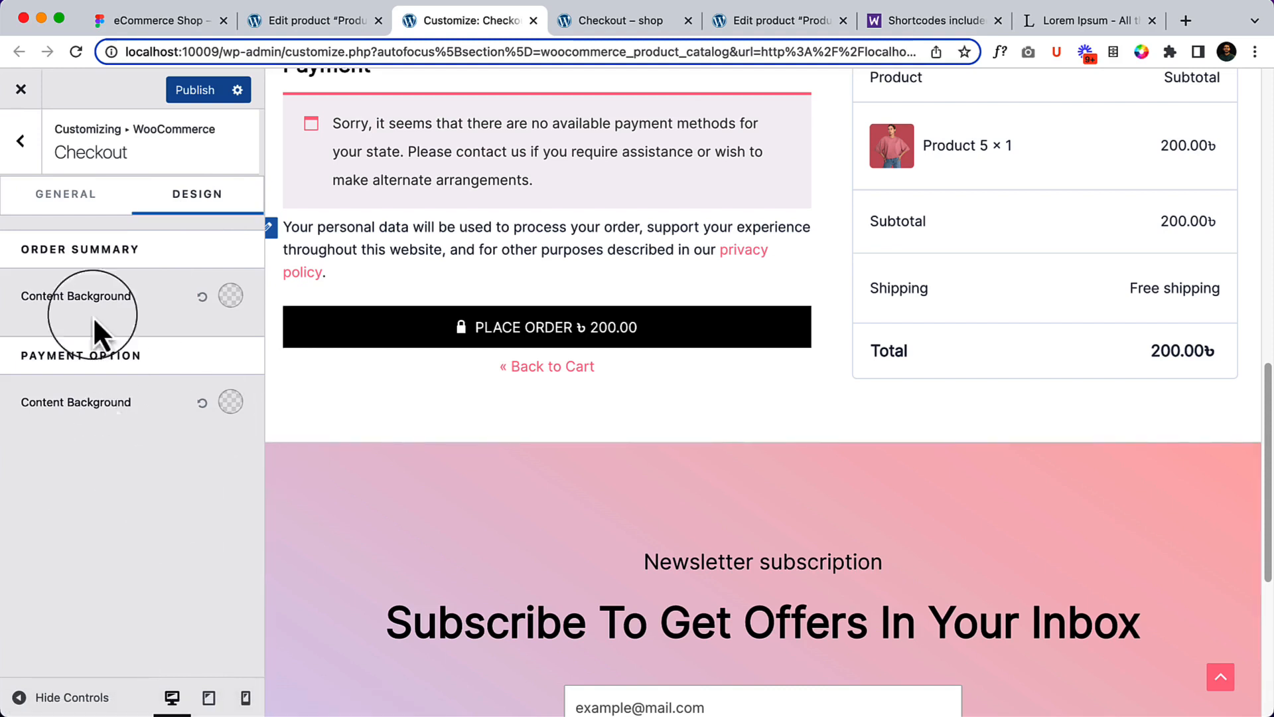
mouse_move(66, 194)
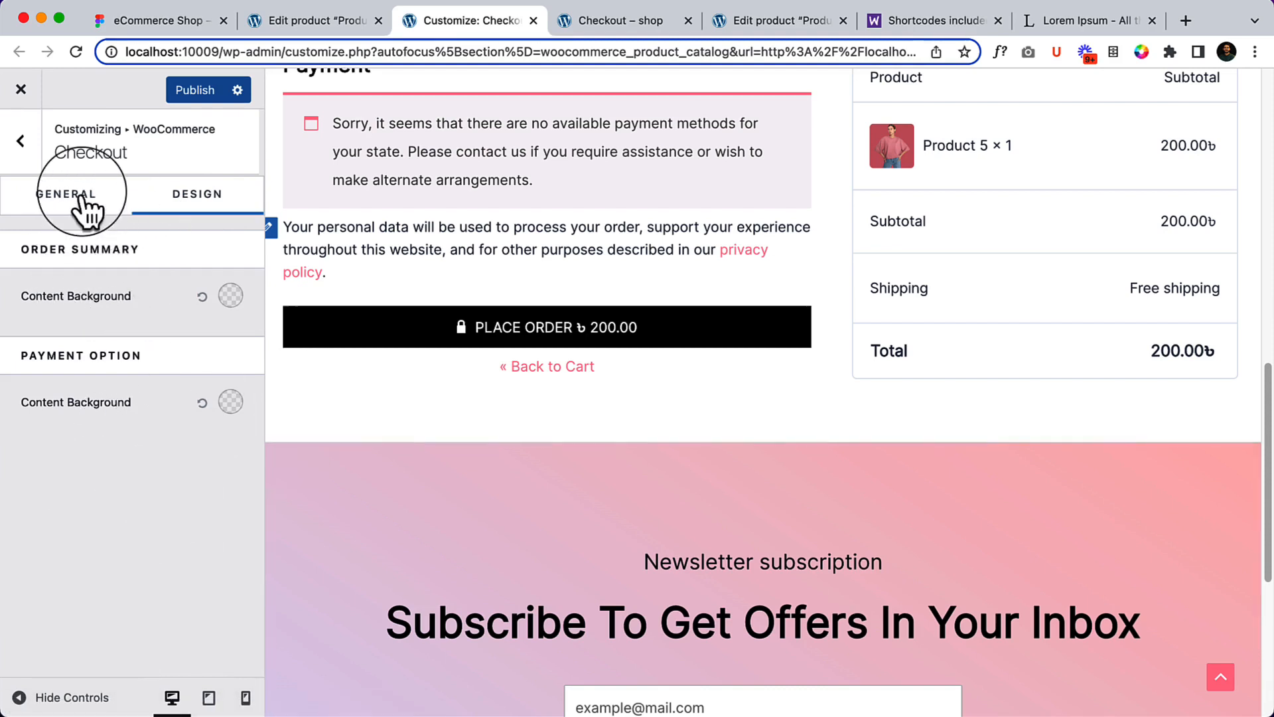
left_click(64, 194)
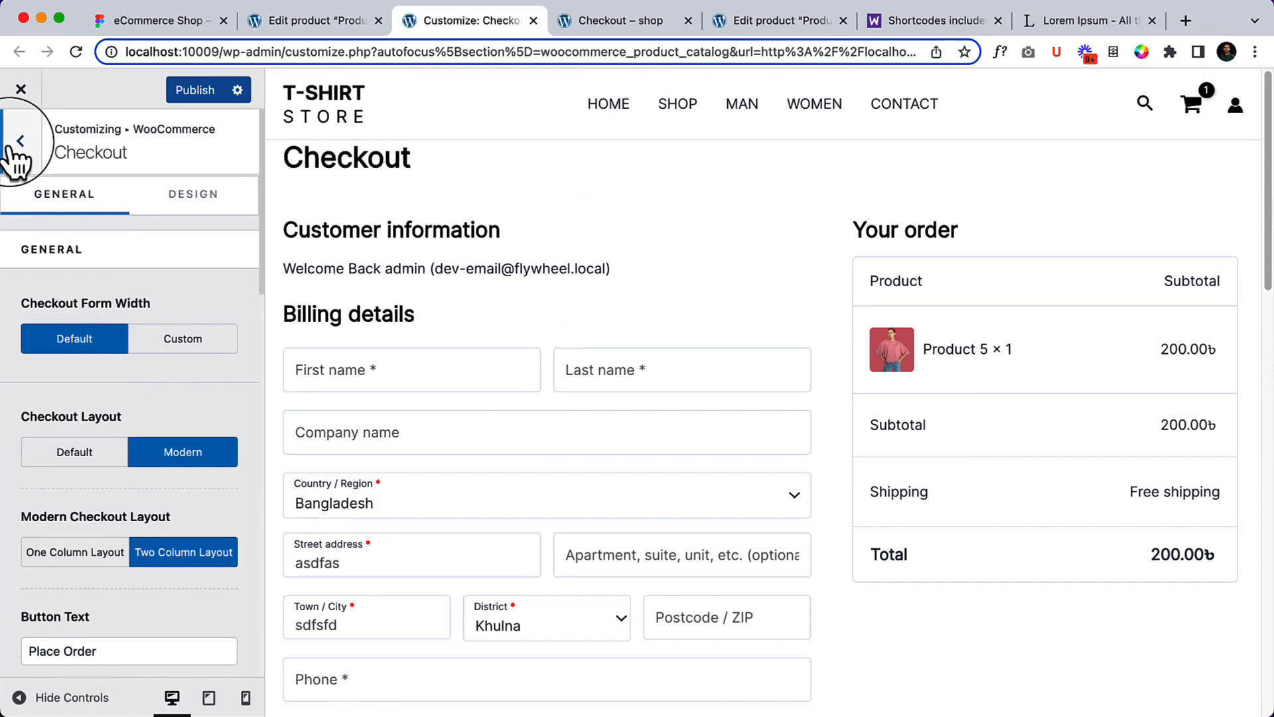
Go back to the WooCommerce settings list and reach Steps Navigation under Misc
left_click(20, 140)
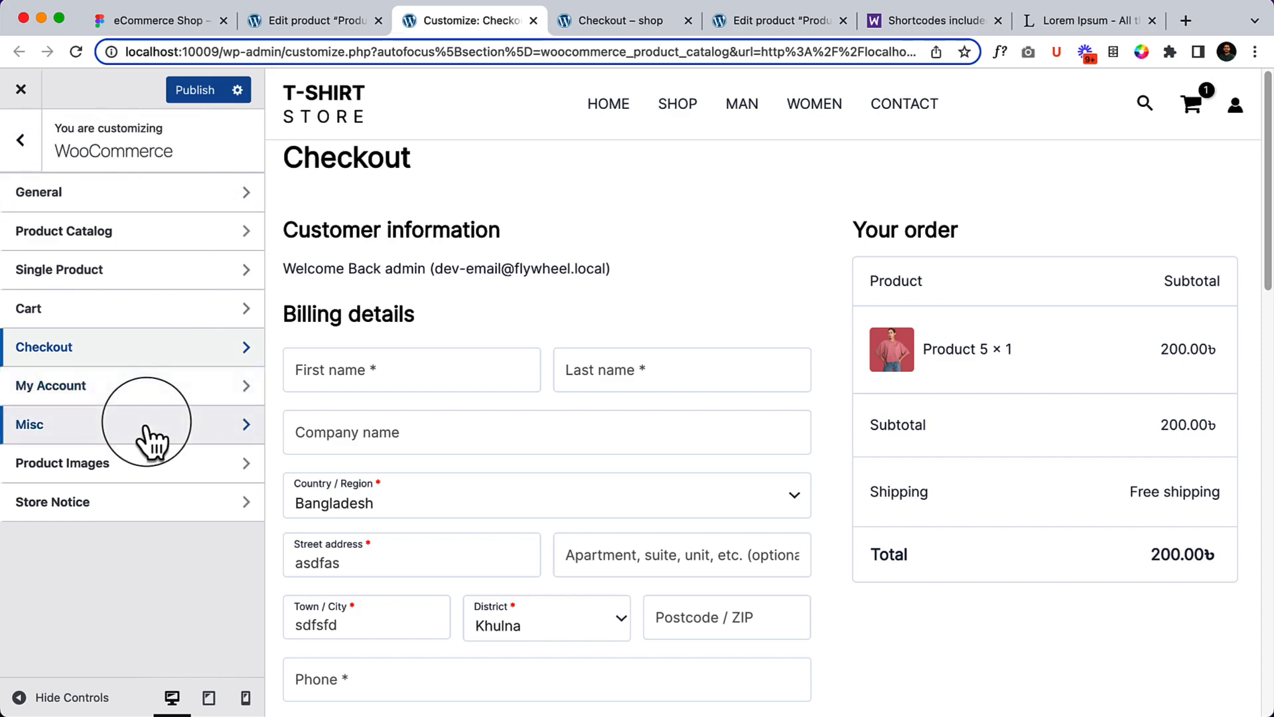
left_click(30, 425)
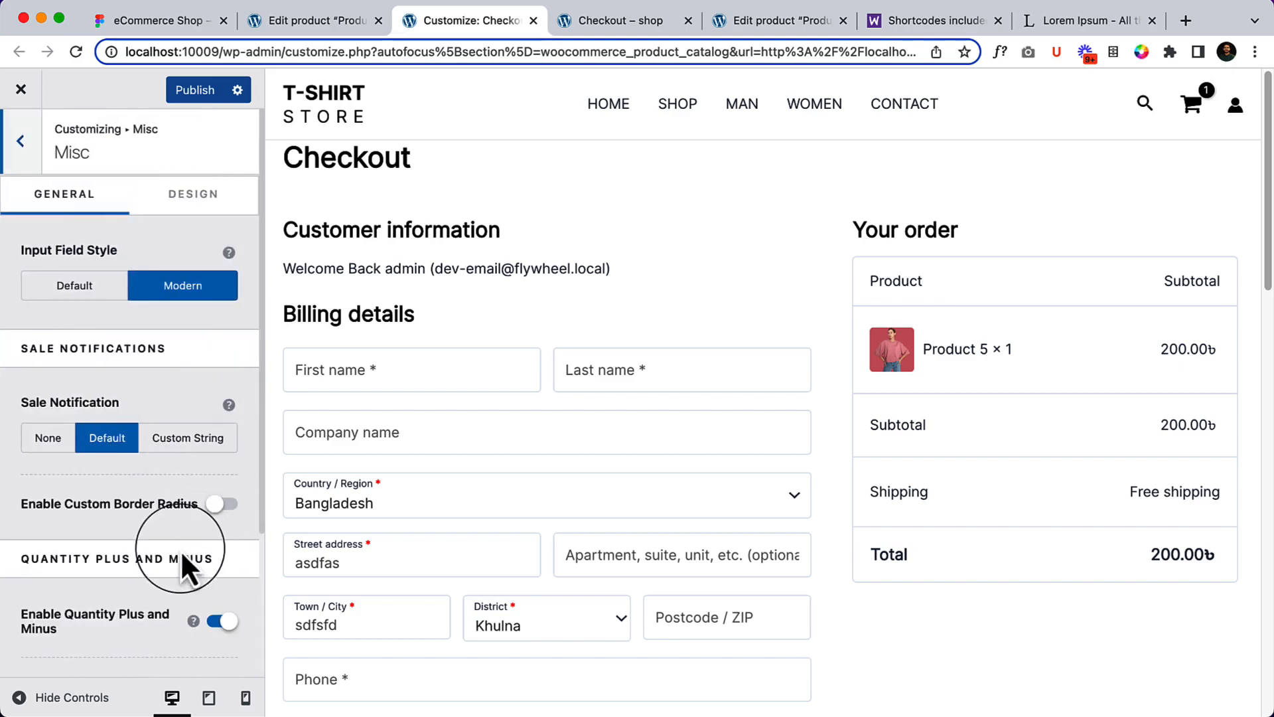
scroll("down", 3)
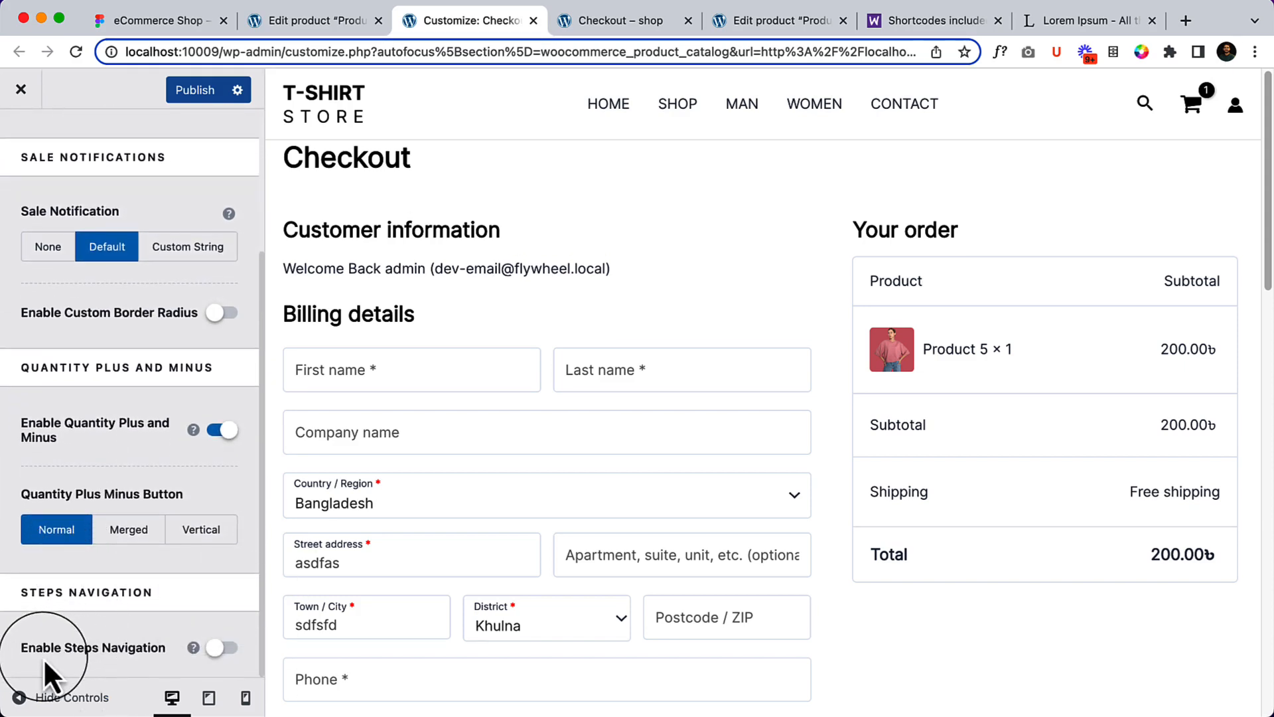
mouse_move(92, 662)
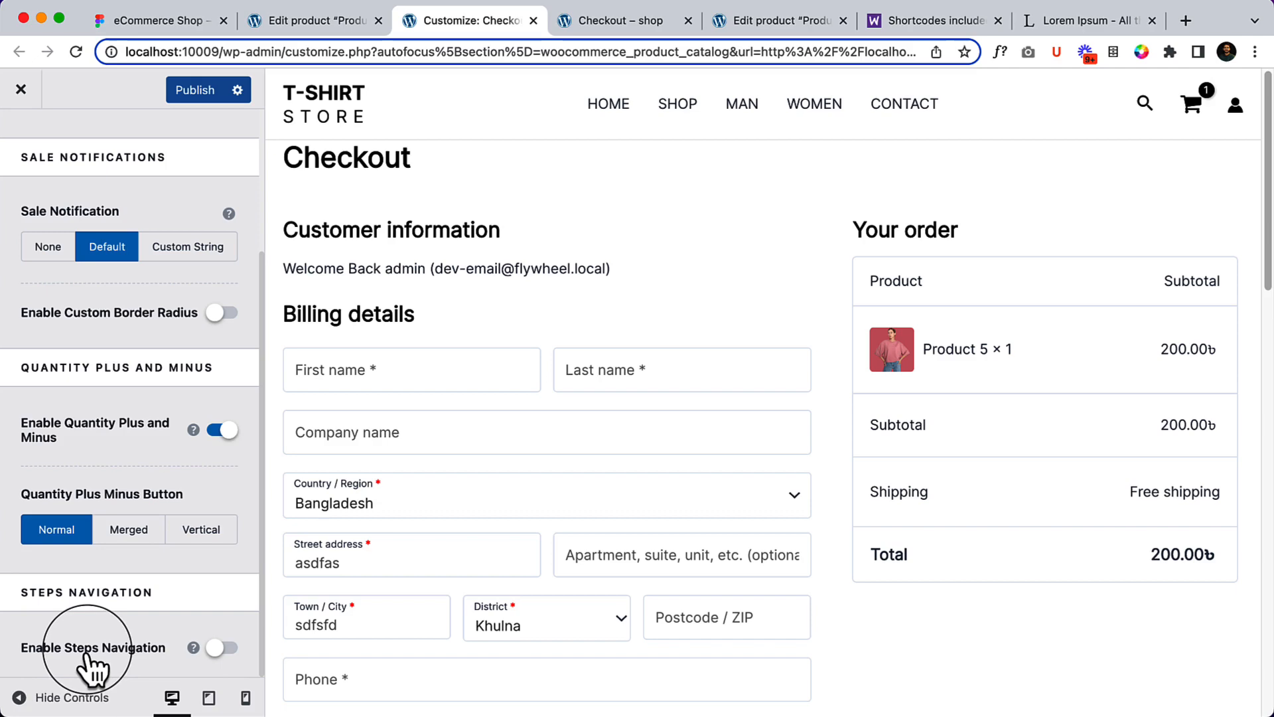
Enable Steps Navigation and Step Number, showing a numbered Shopping Cart › Checkout details › Order Complete trail
left_click(222, 648)
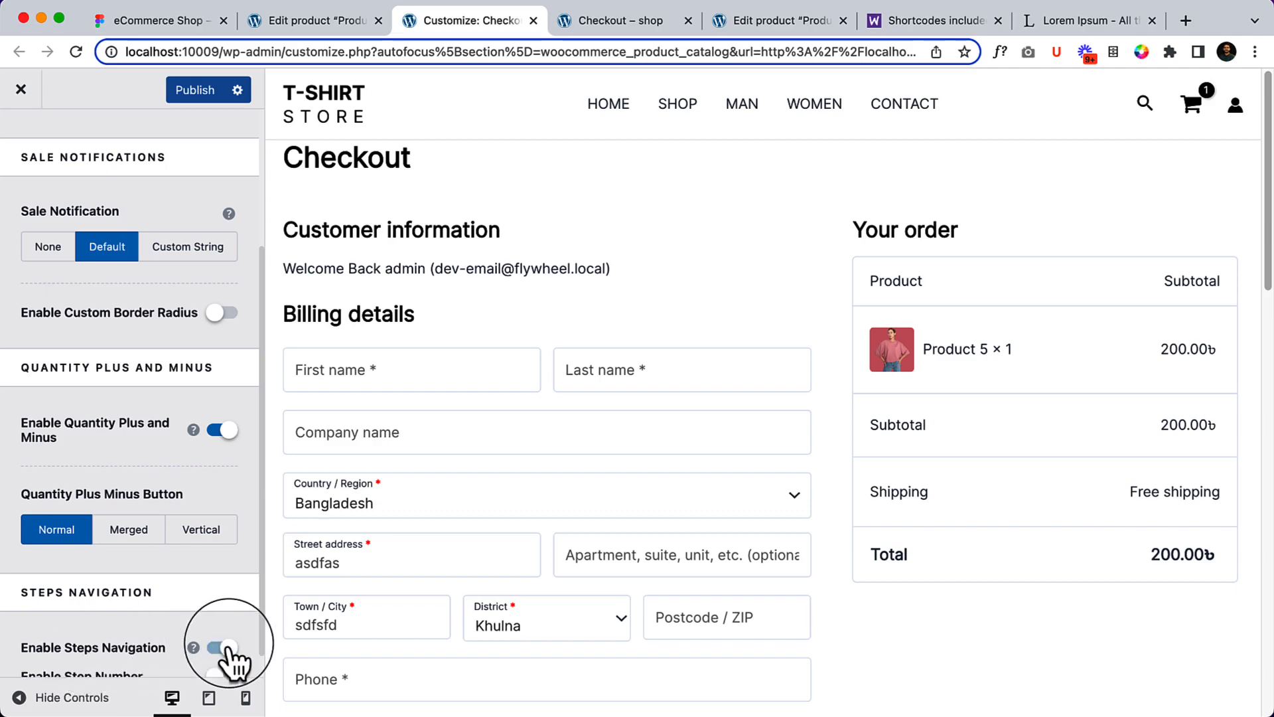
left_click(221, 648)
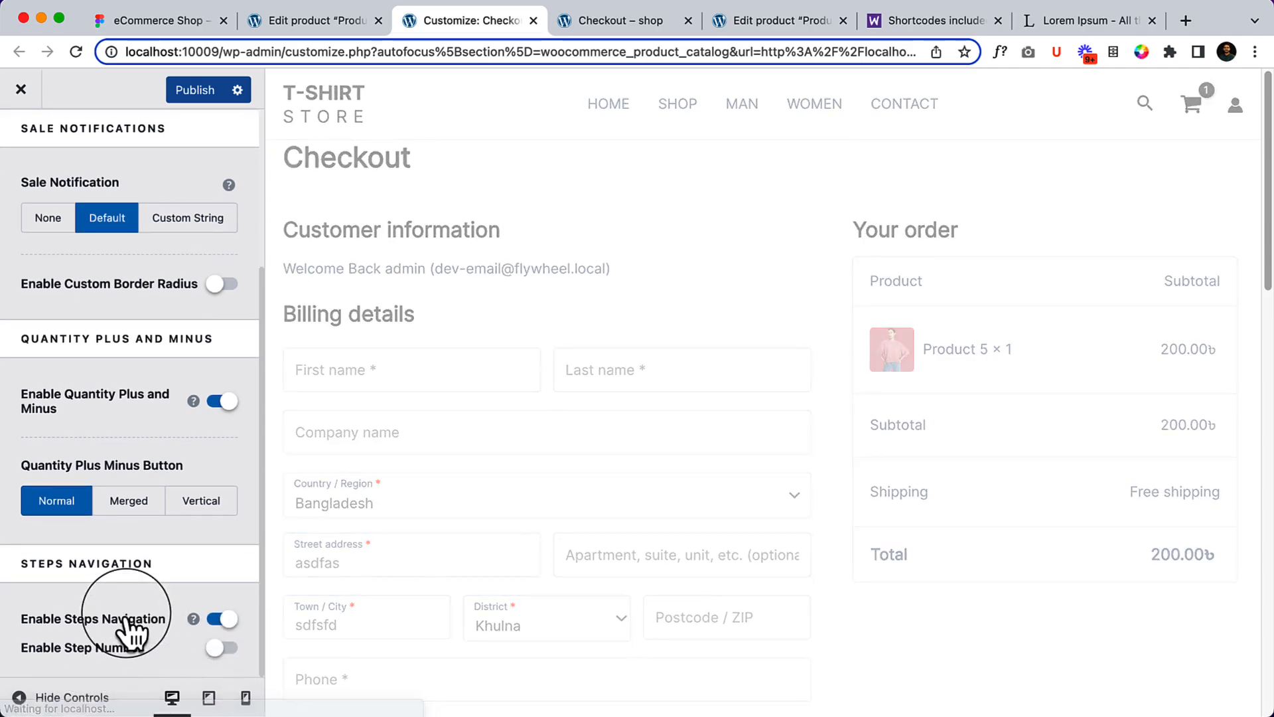
left_click(222, 619)
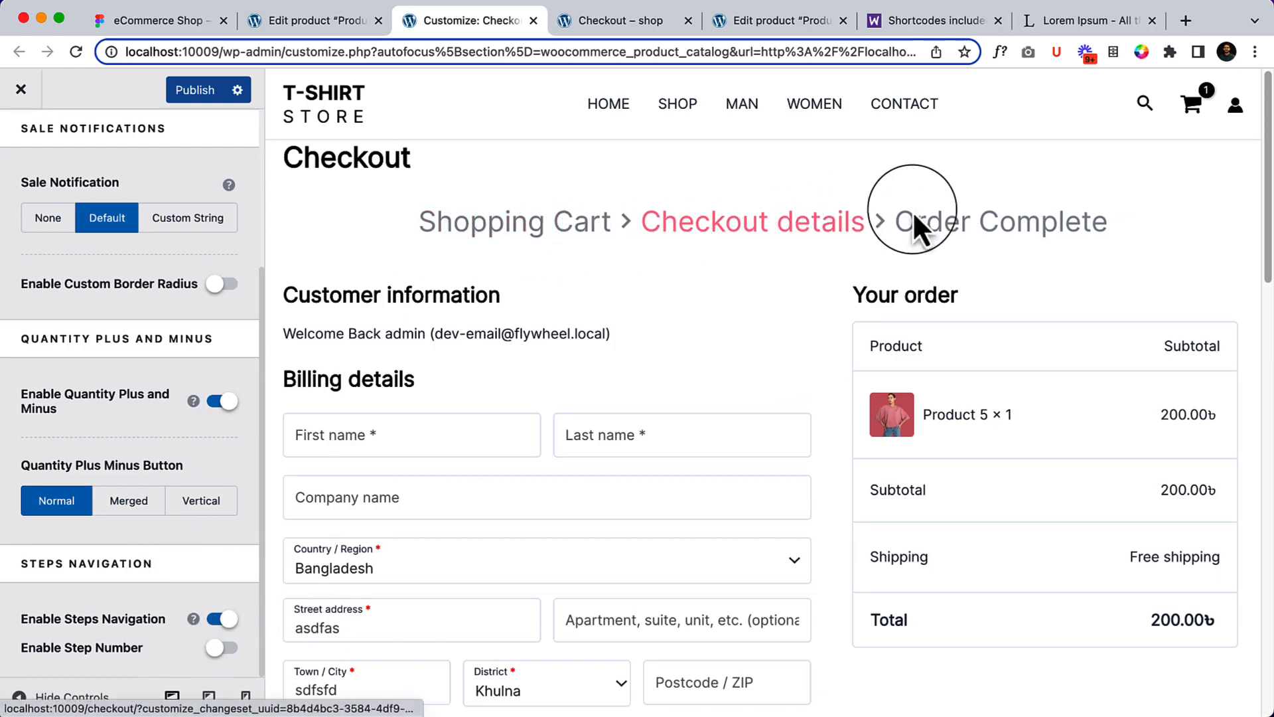
left_click(222, 619)
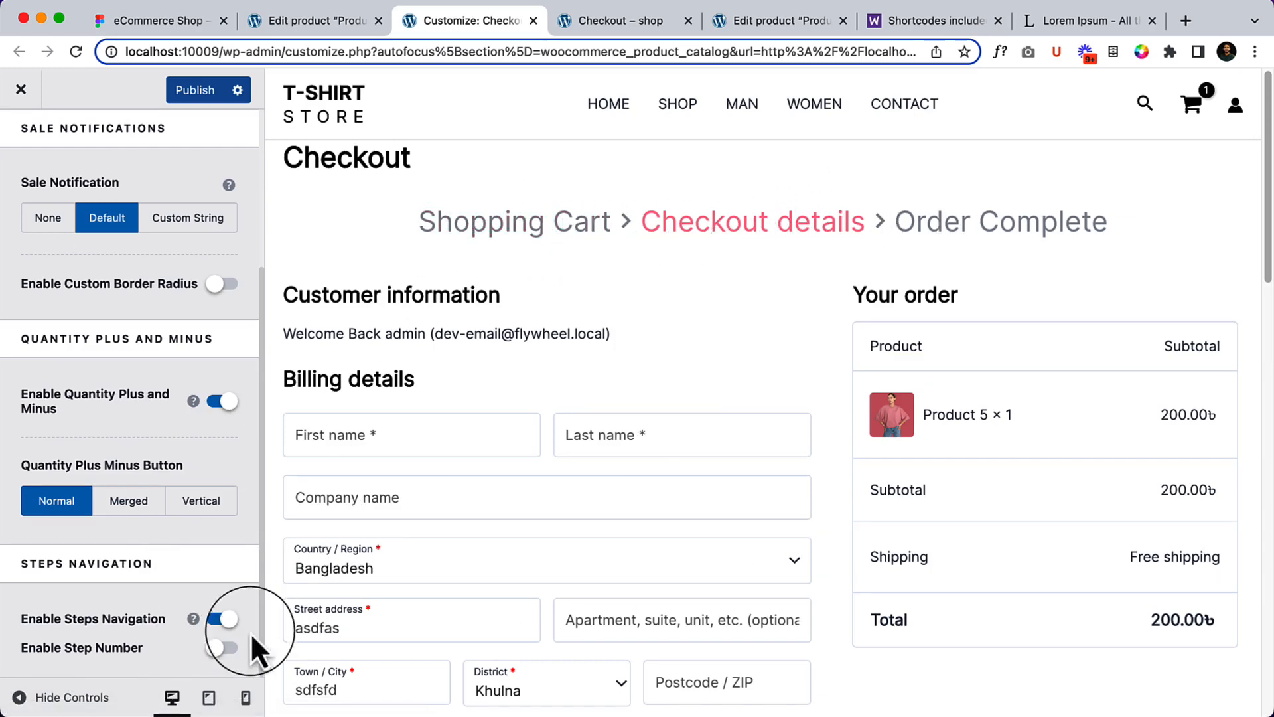
left_click(222, 647)
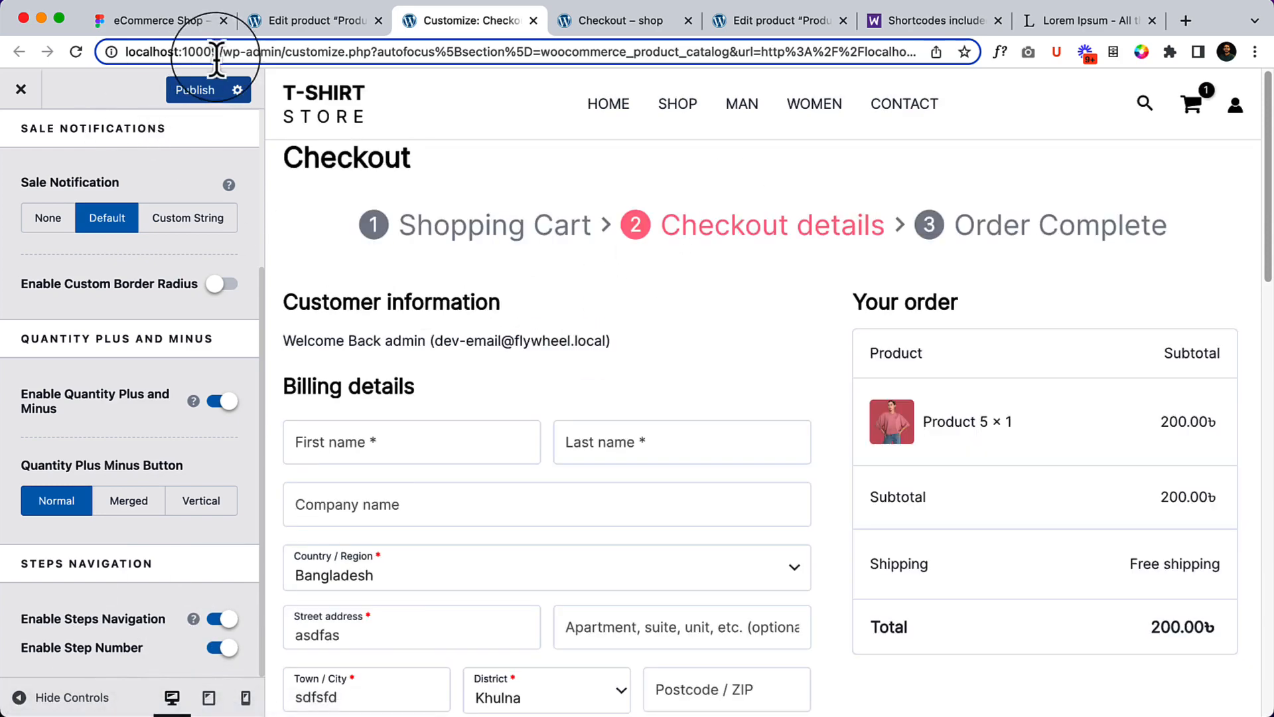
Publish the customizations and reload the live checkout to see the numbered steps trail
left_click(621, 20)
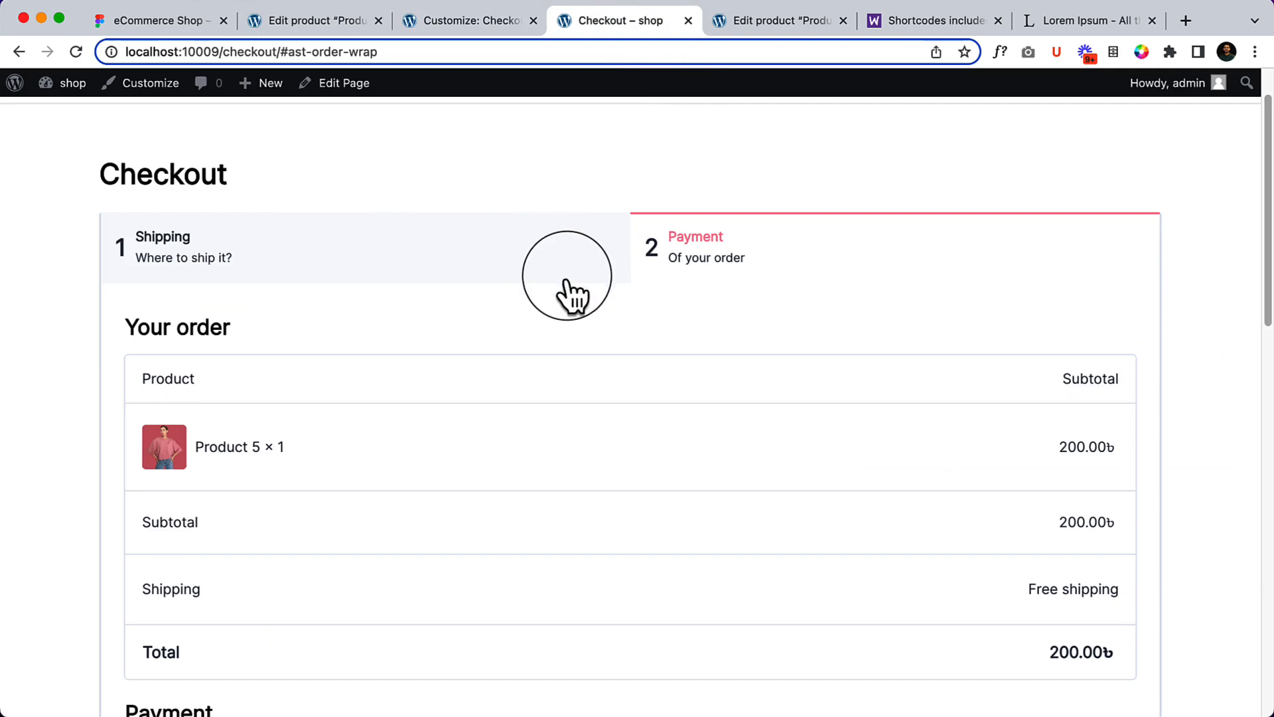
right_click(694, 236)
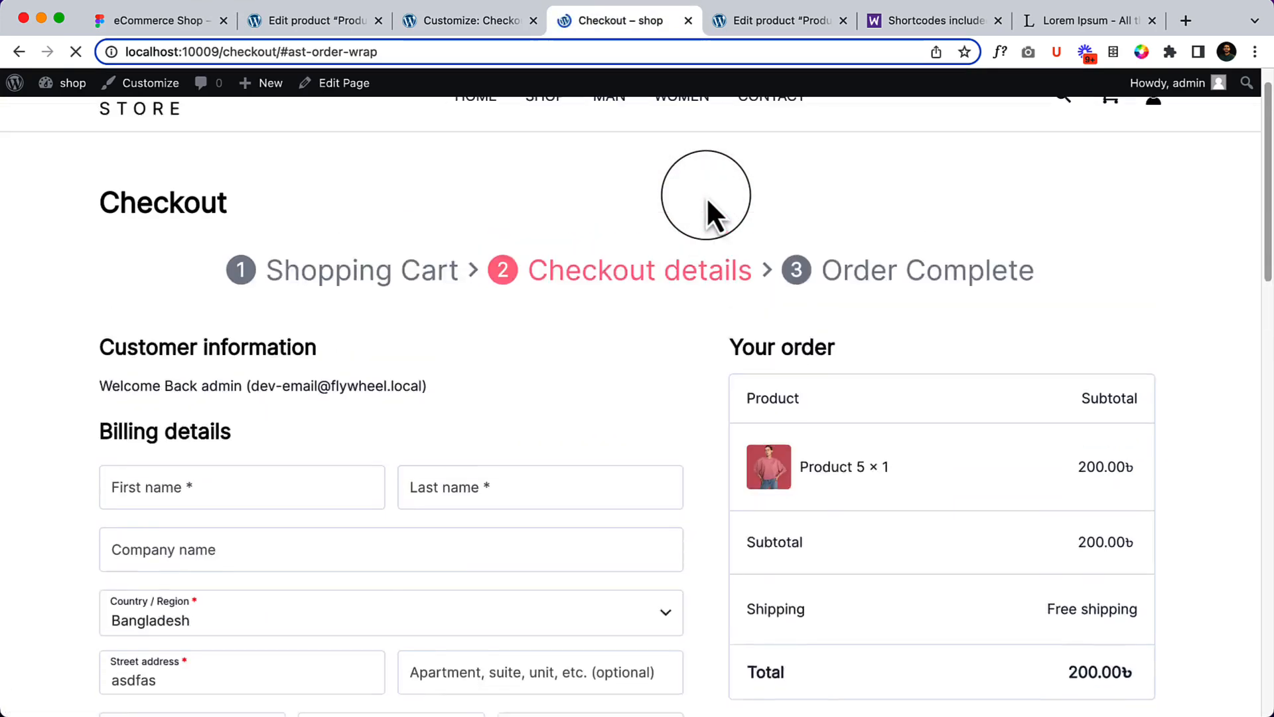
scroll("down", 3)
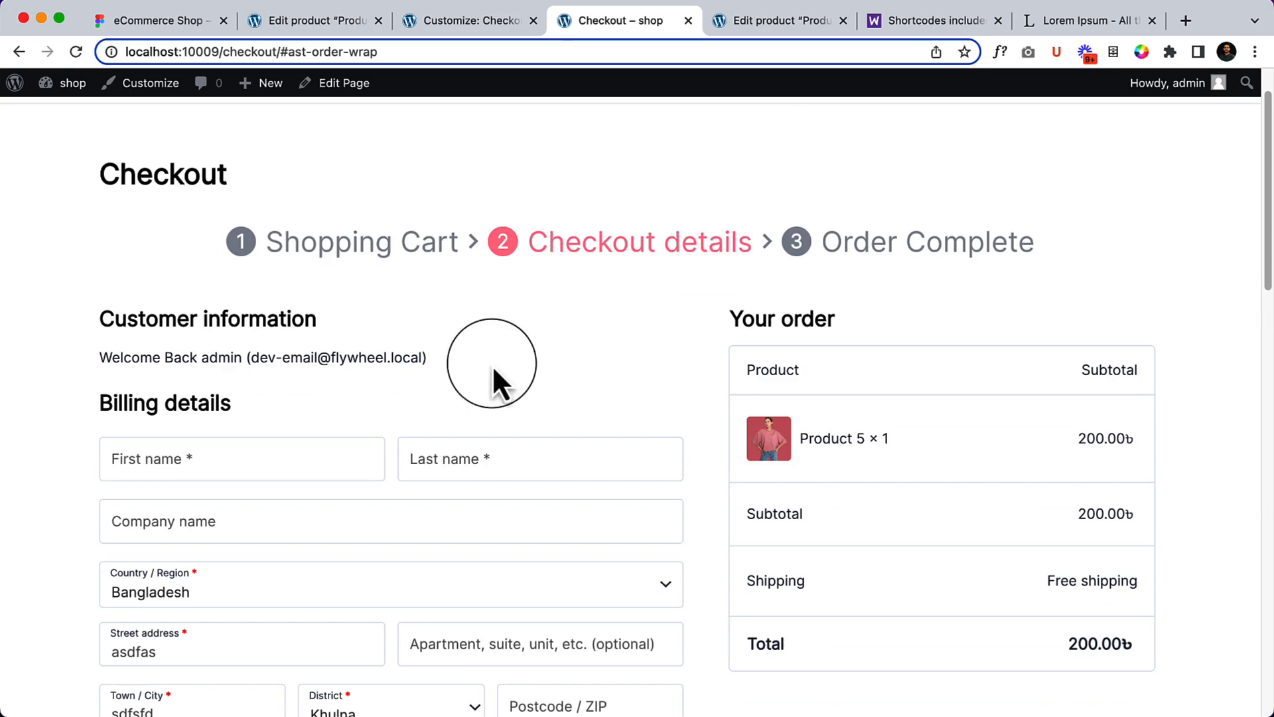
scroll("down", 3)
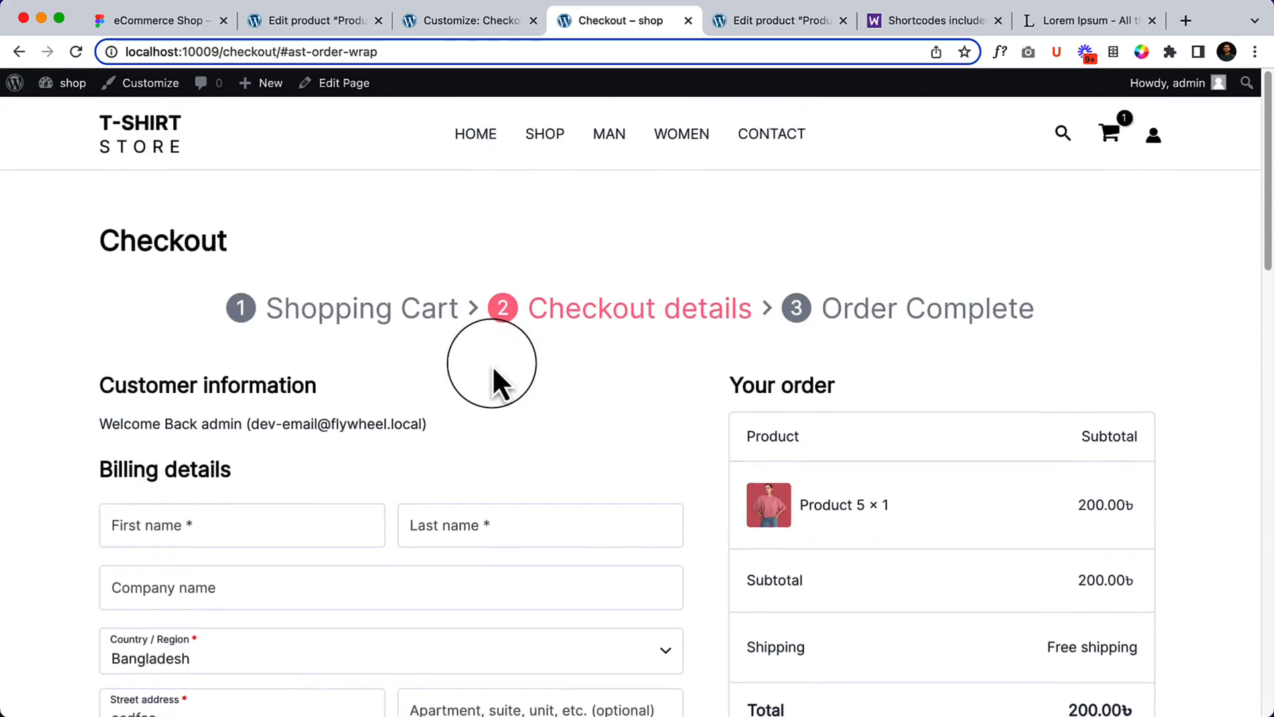
Test the Shopping Cart and Checkout details step links on the live storefront
left_click(361, 307)
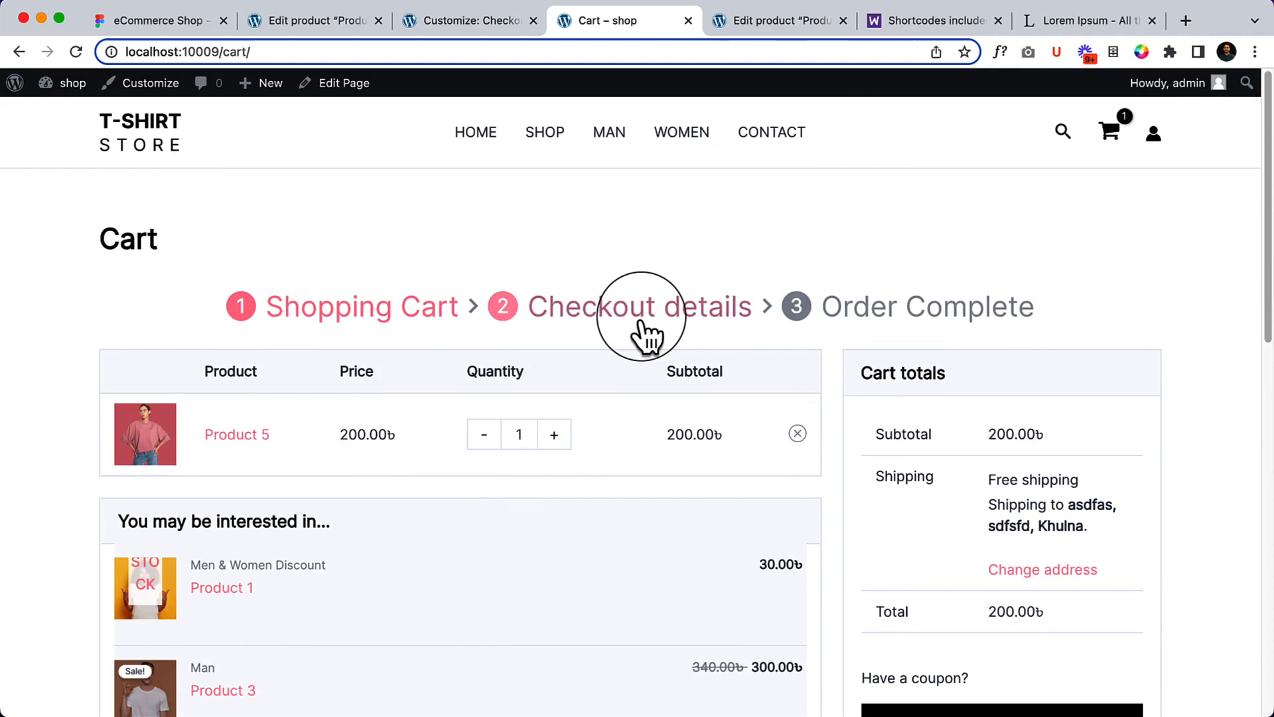
left_click(639, 305)
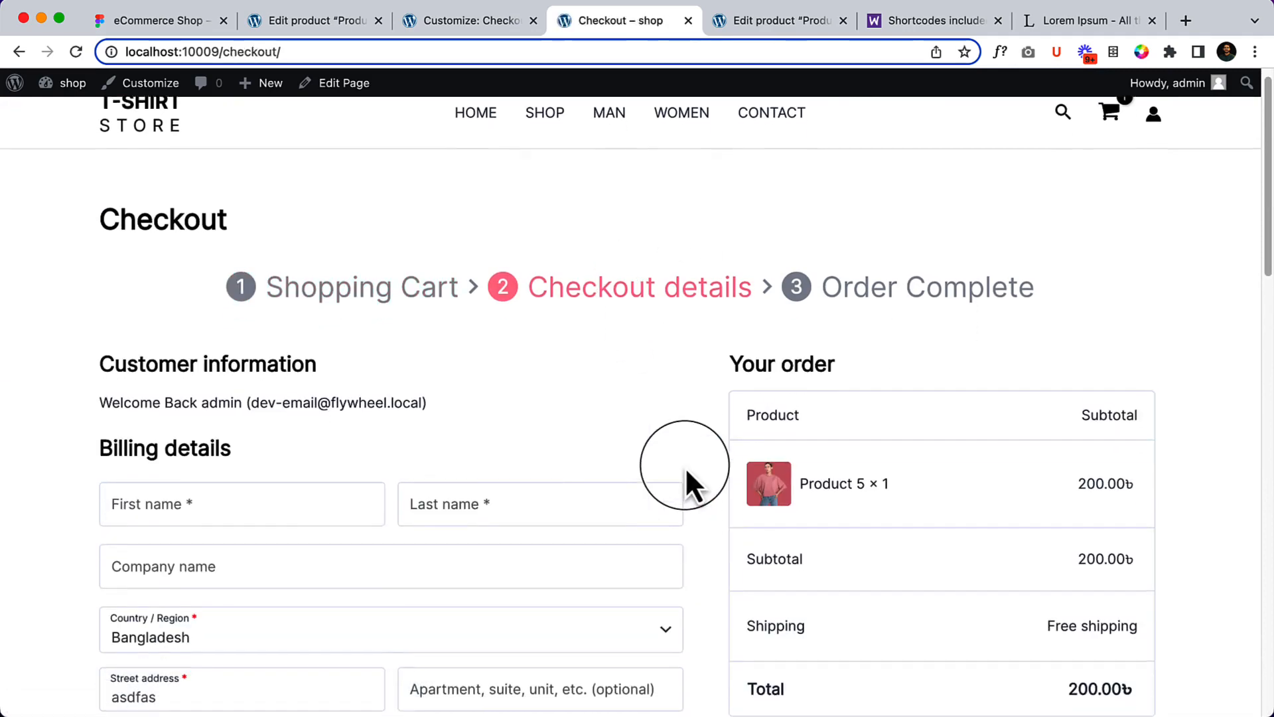
scroll("down", 3)
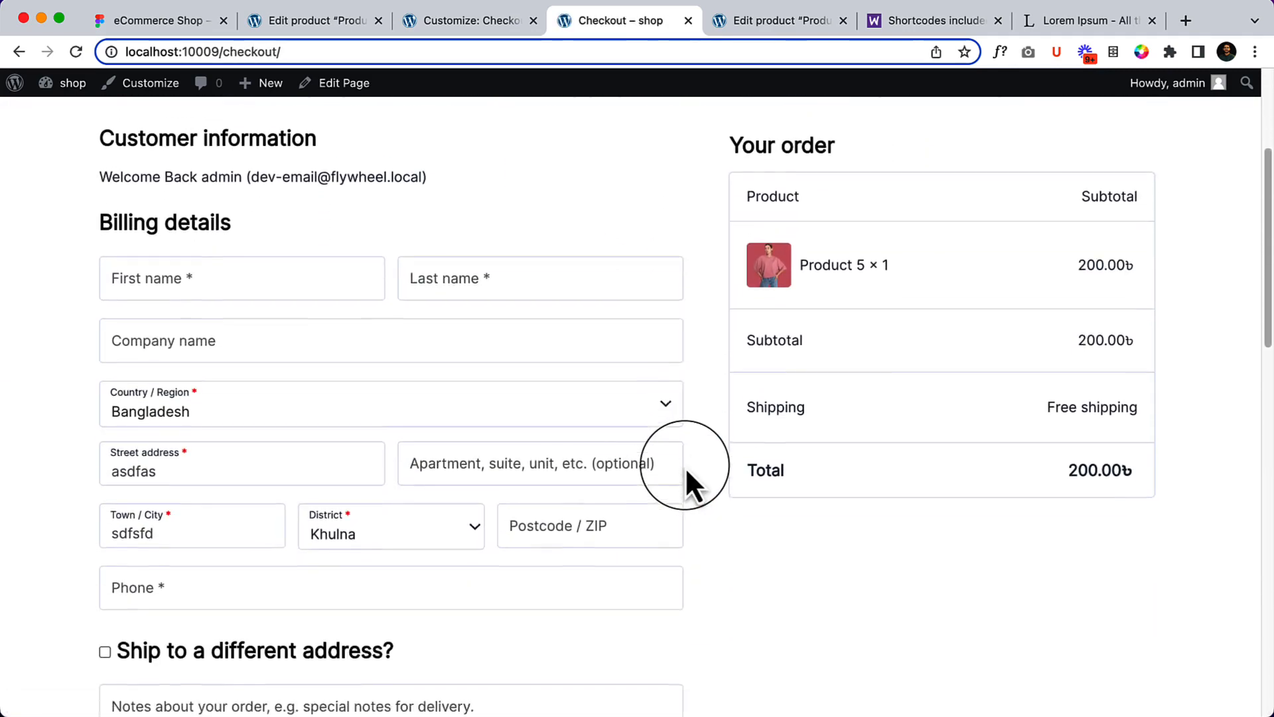
scroll("down", 3)
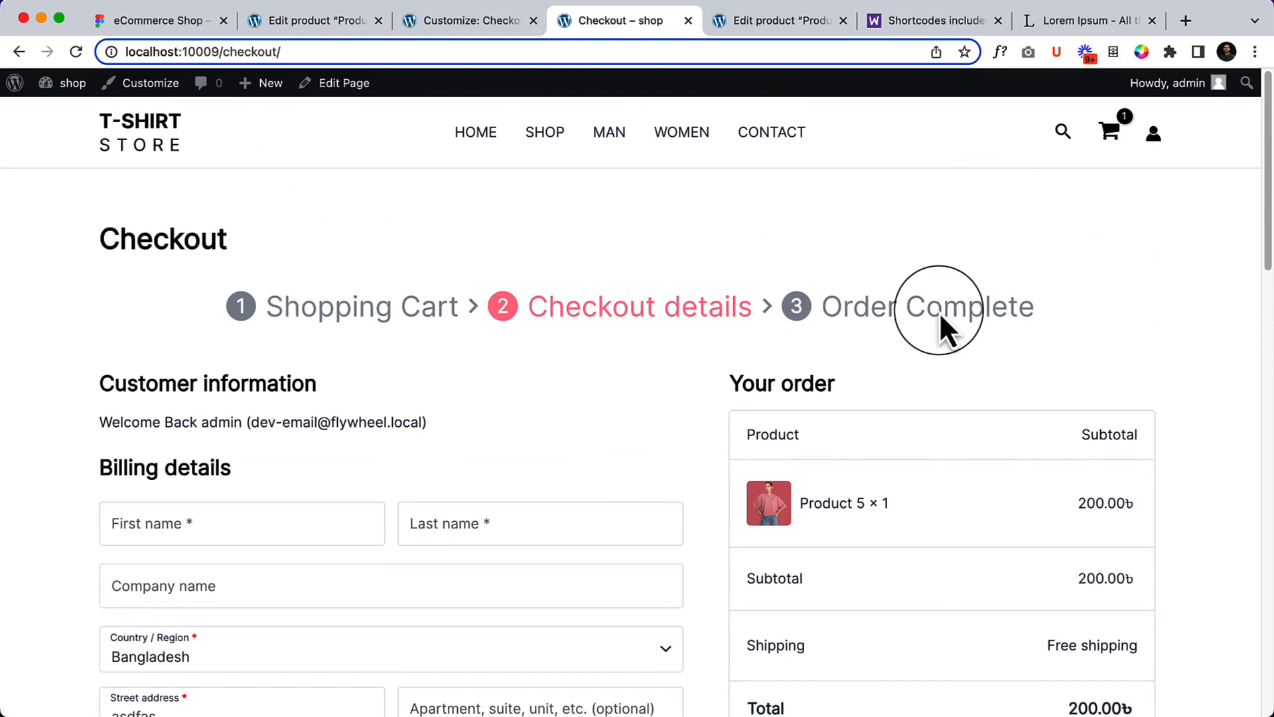
mouse_move(854, 158)
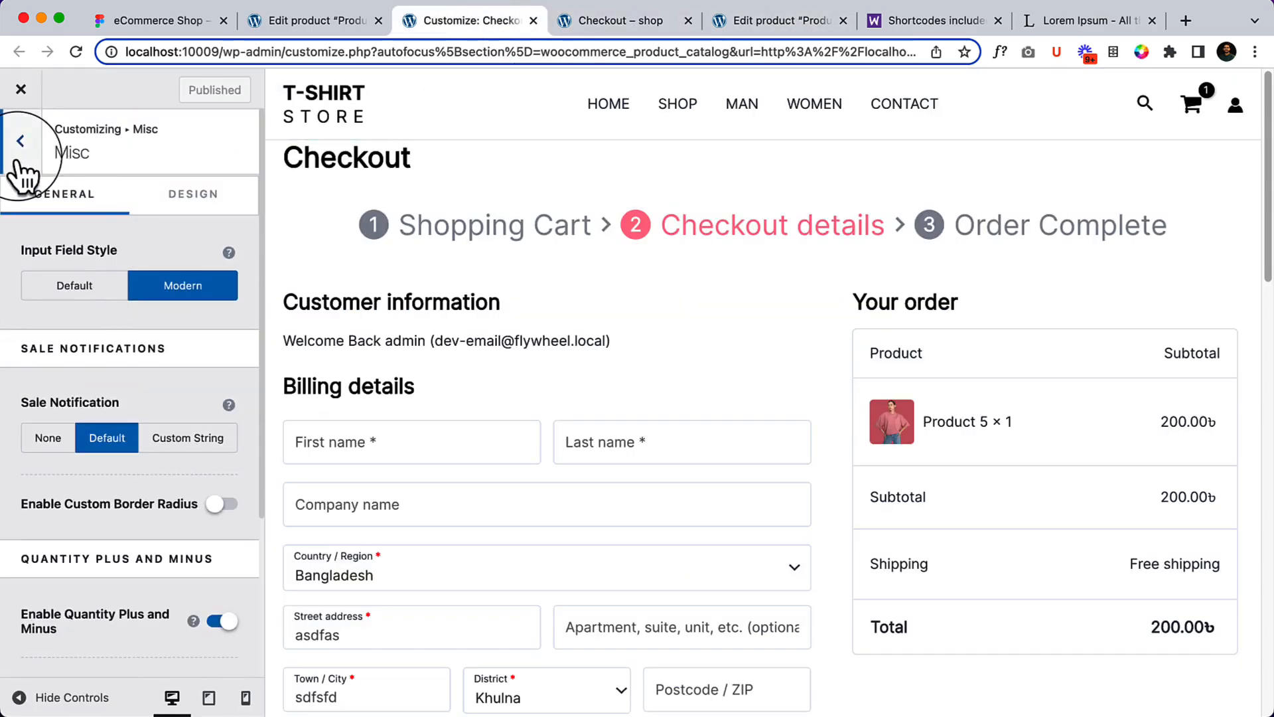
Reopen the WooCommerce Checkout settings in the Customizer
left_click(20, 140)
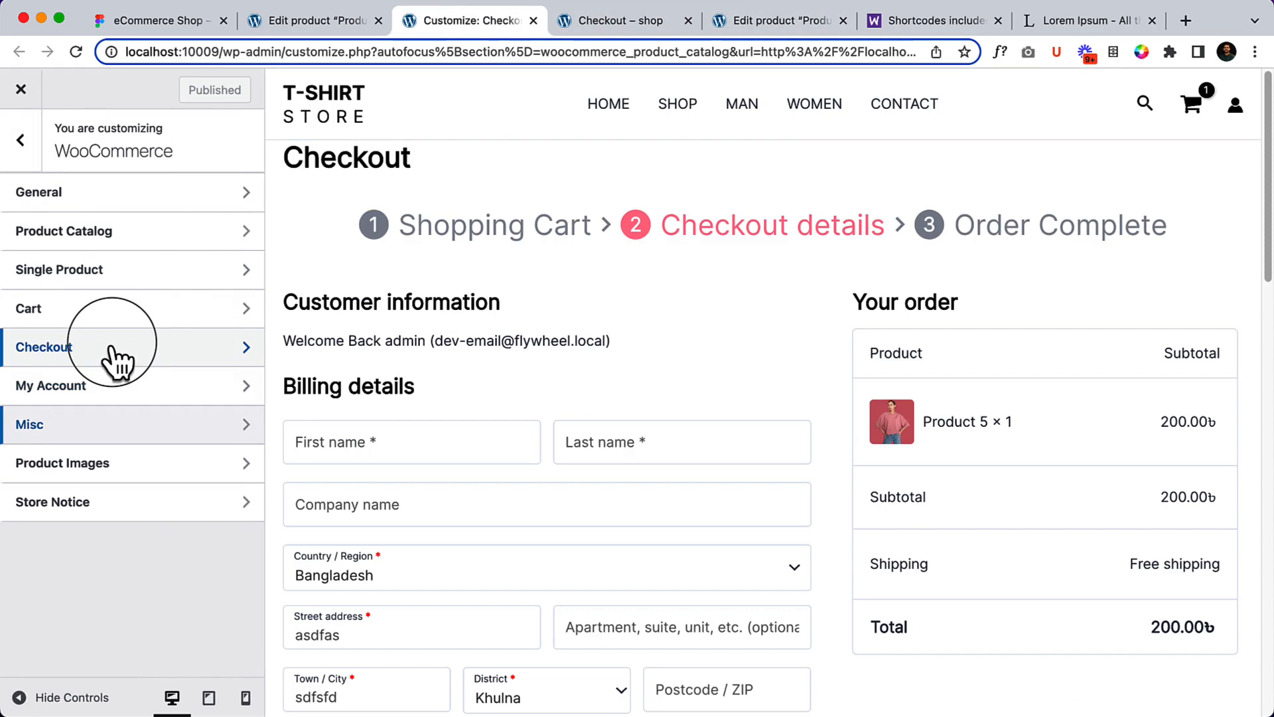
left_click(43, 346)
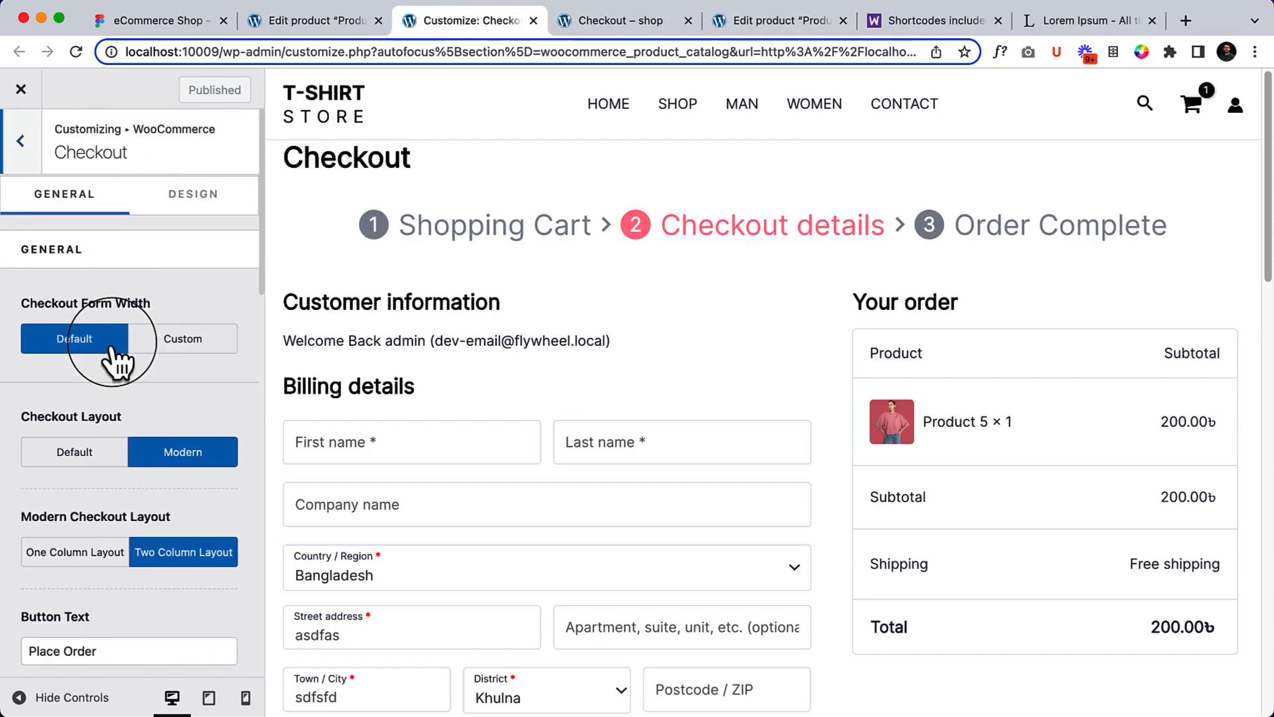